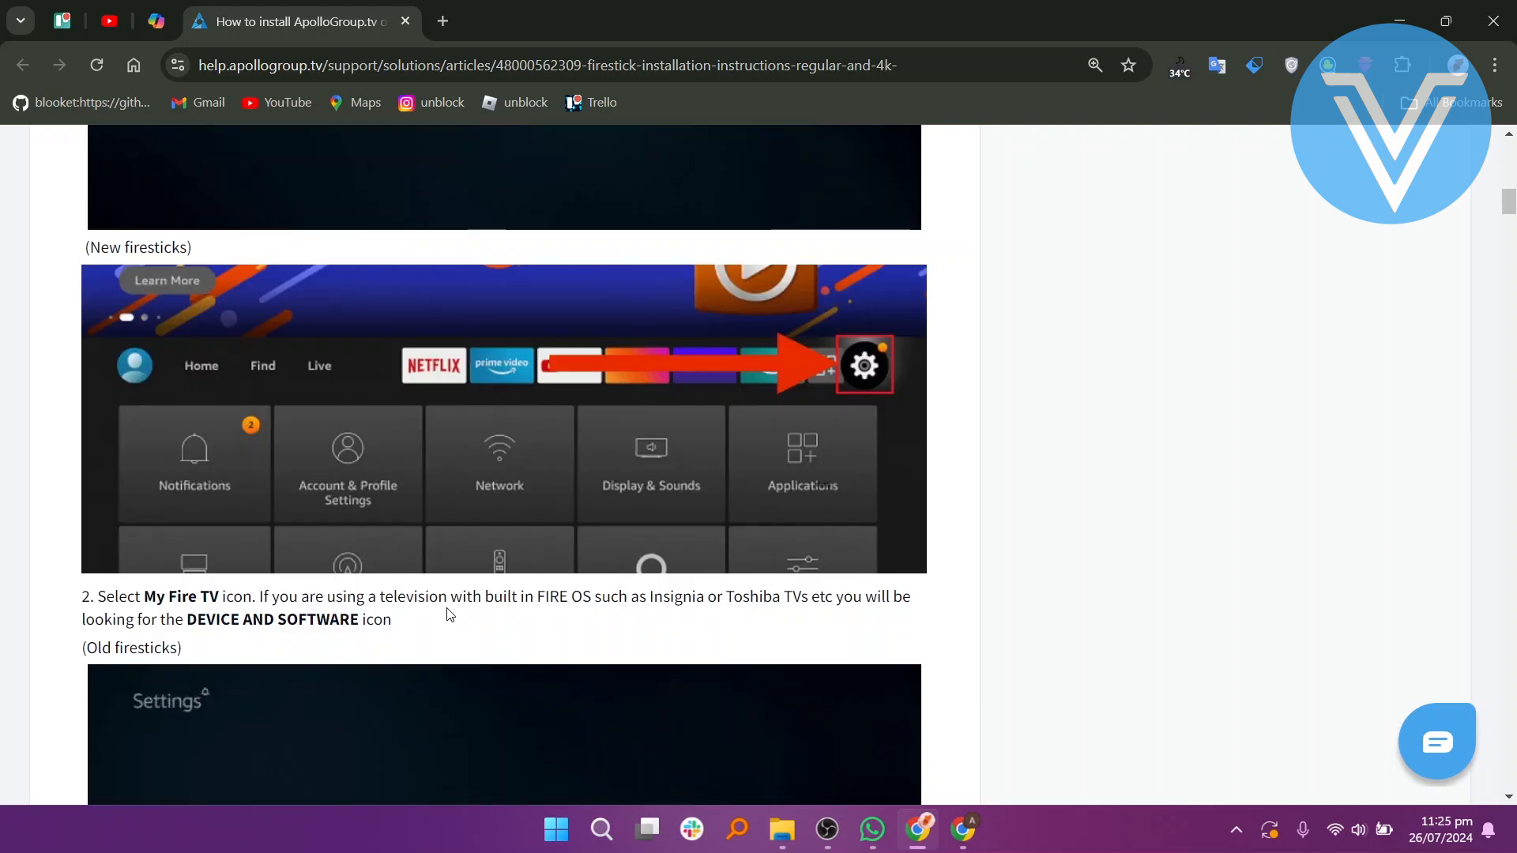
mouse_move(276, 637)
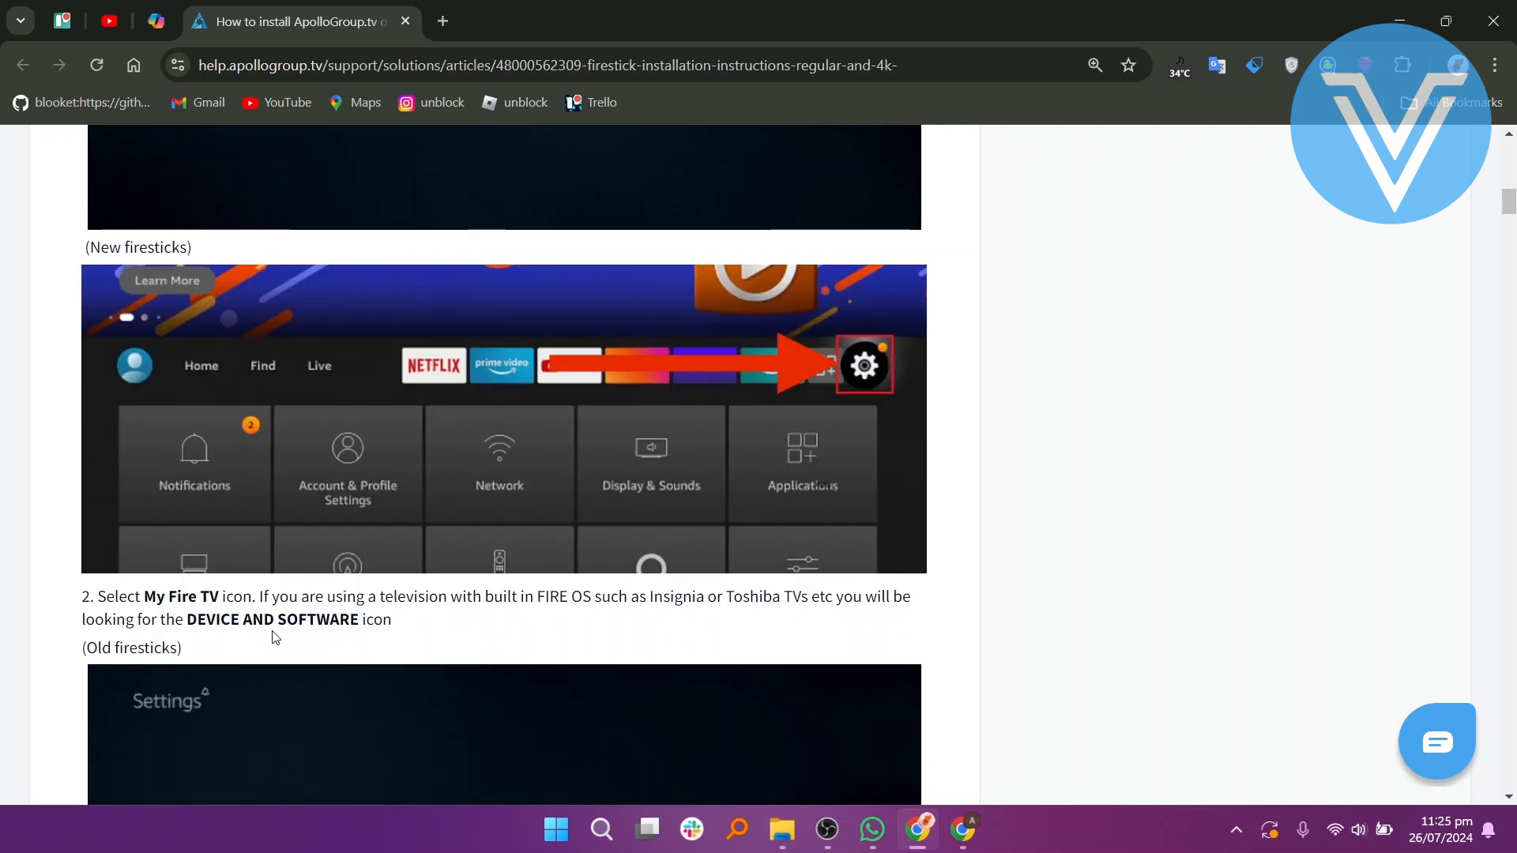
scroll(down, 3)
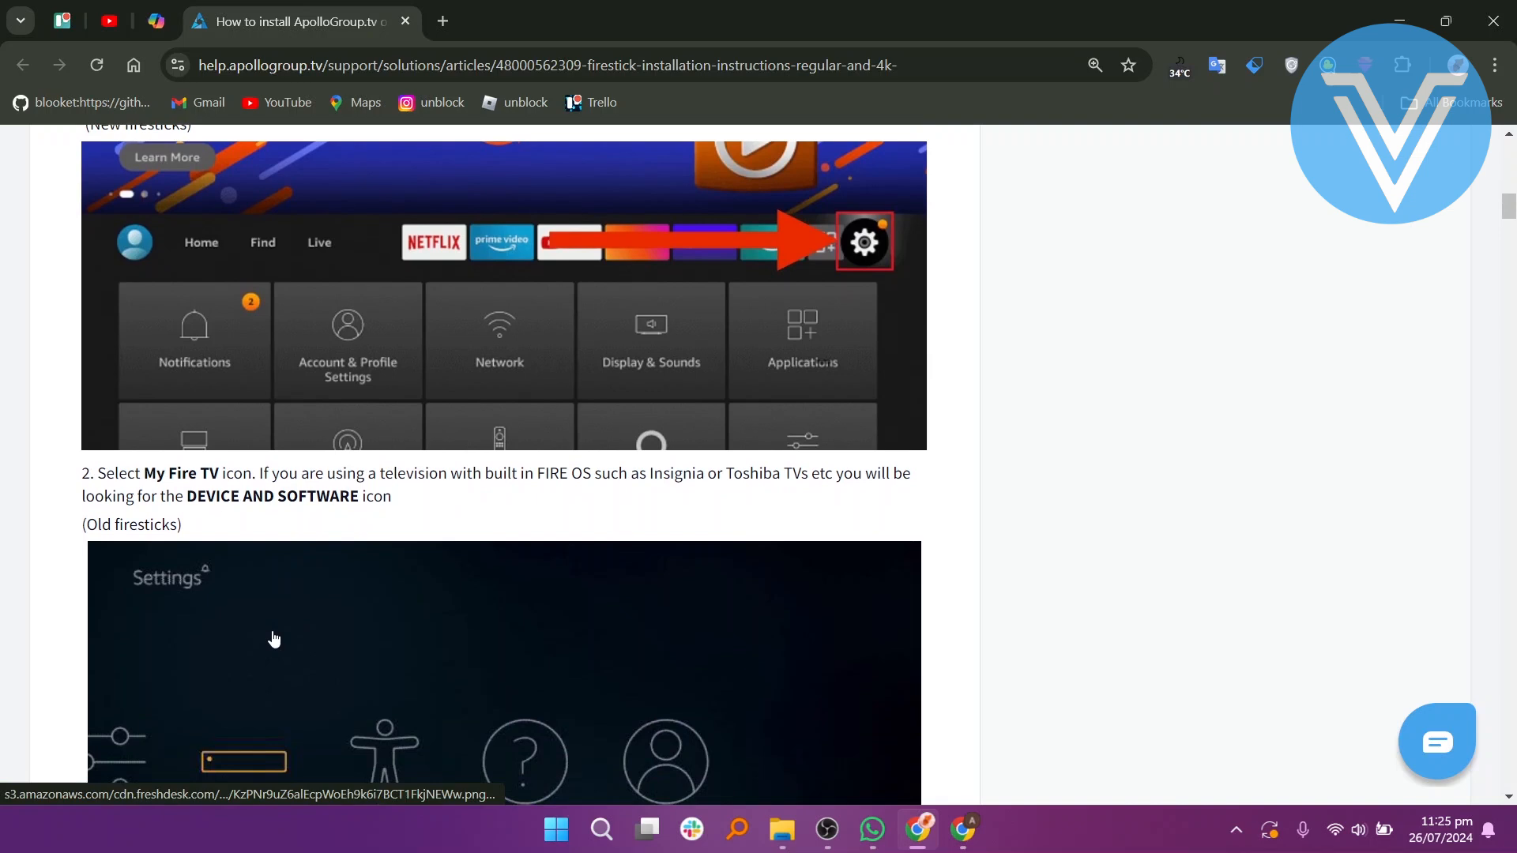
scroll(down, 3)
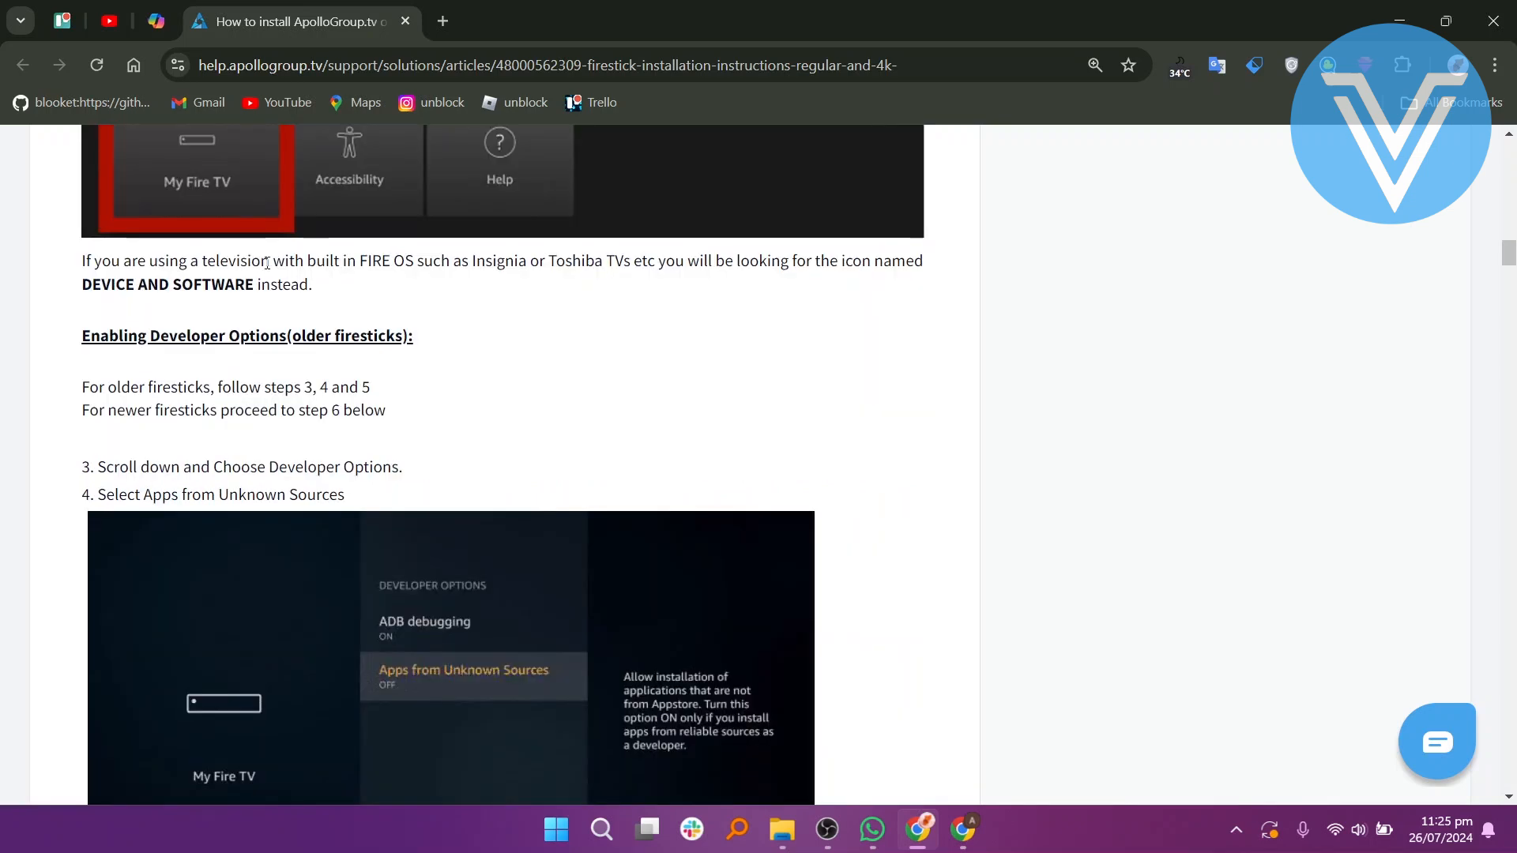
mouse_move(558, 269)
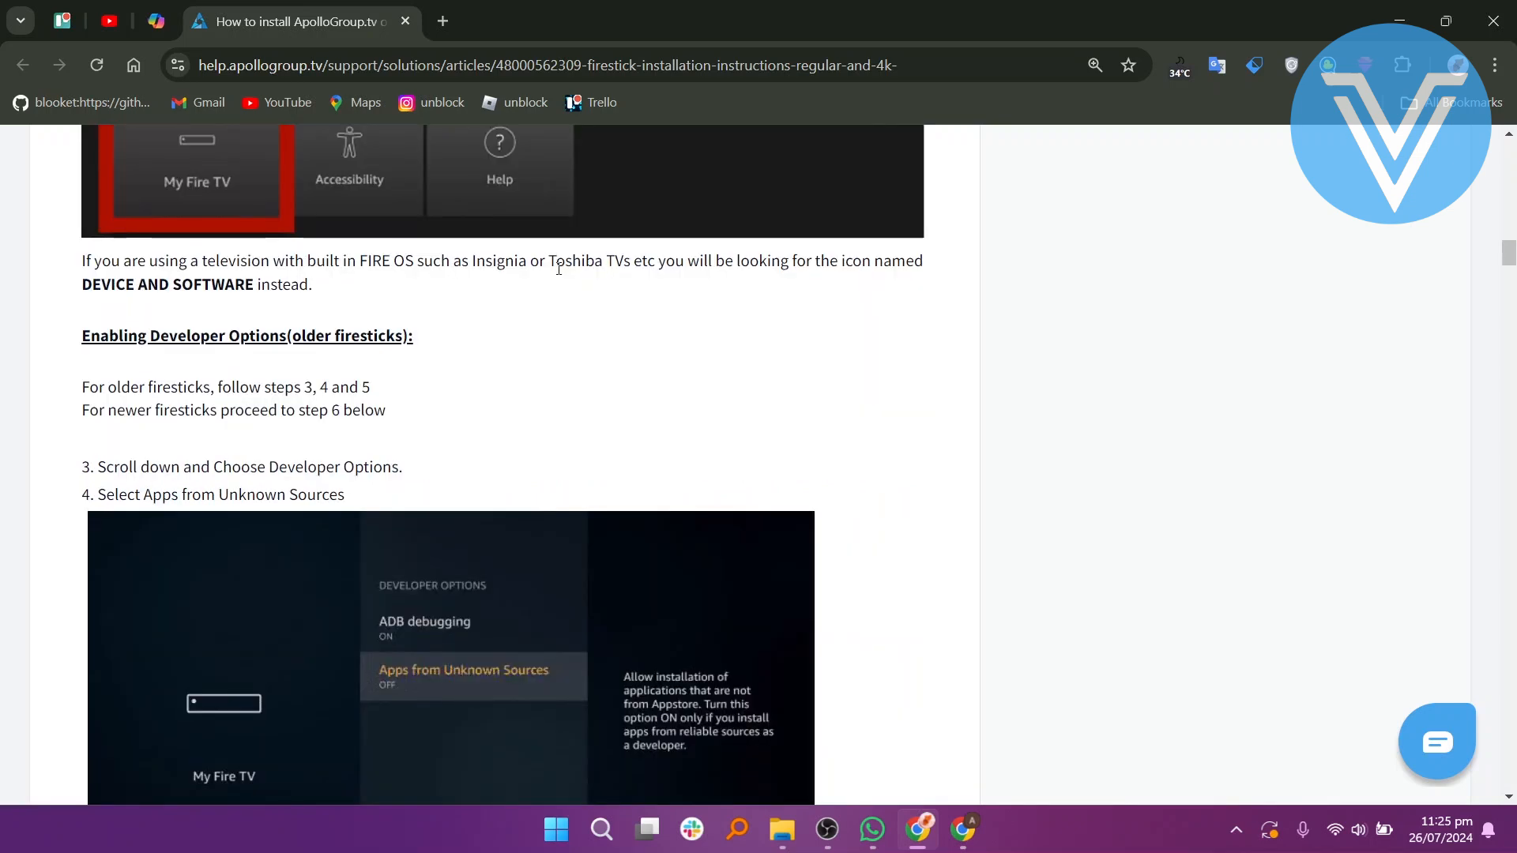
mouse_move(150, 397)
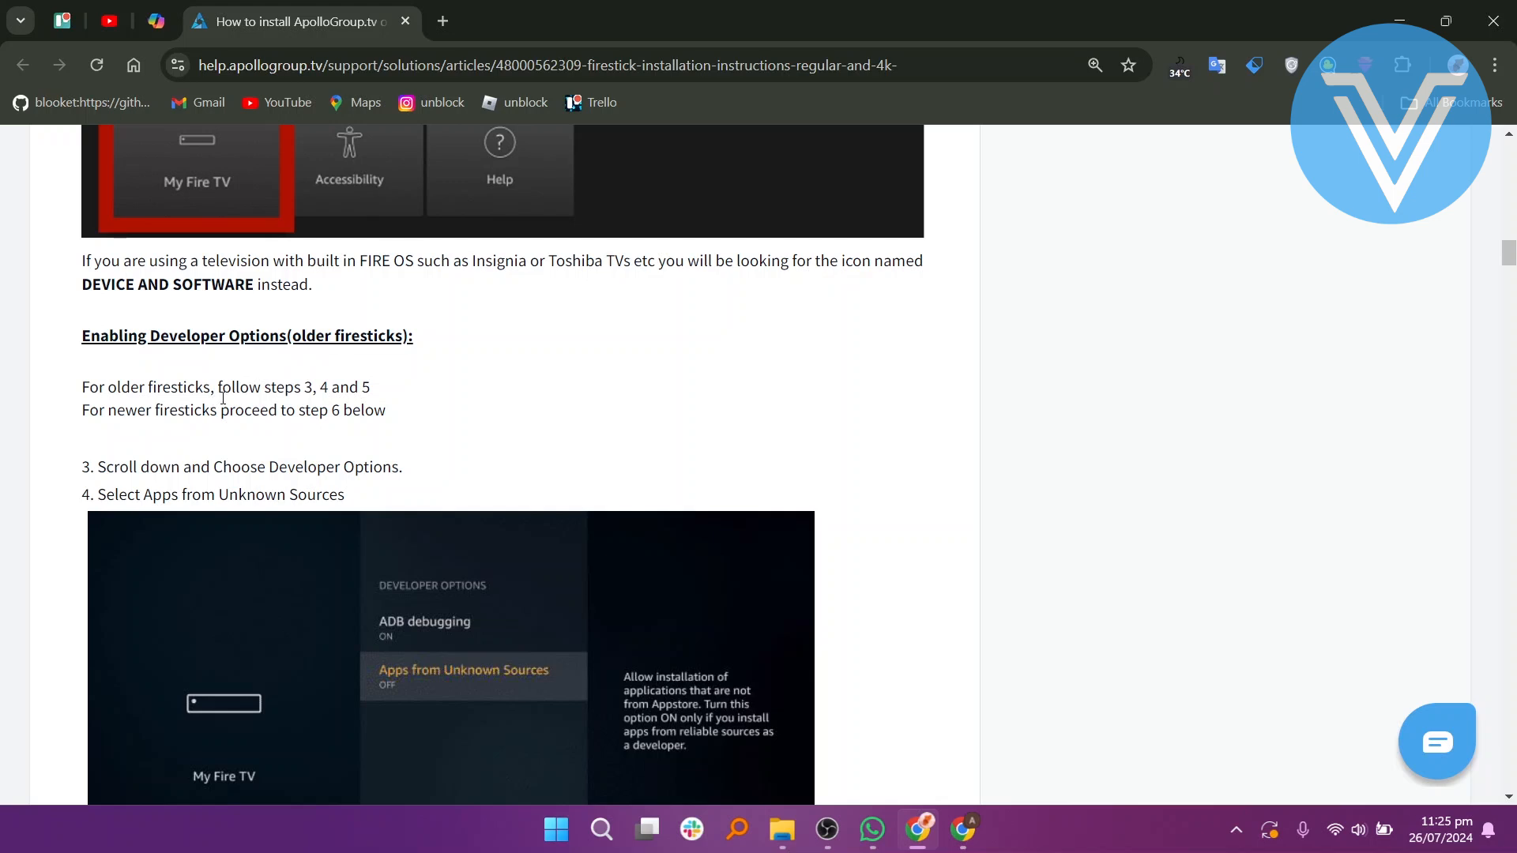
mouse_move(232, 402)
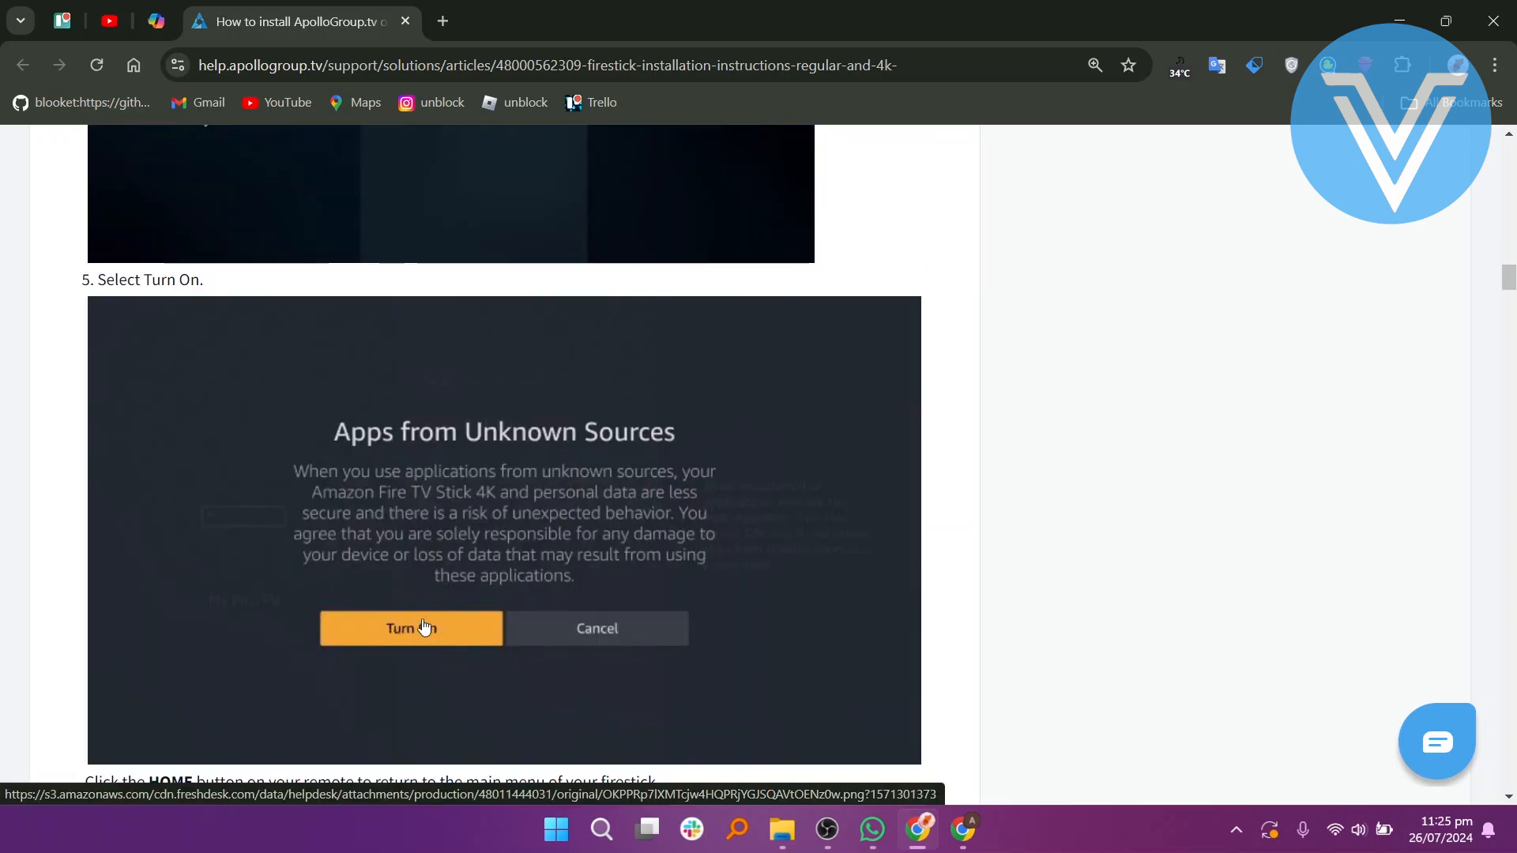
scroll(down, 3)
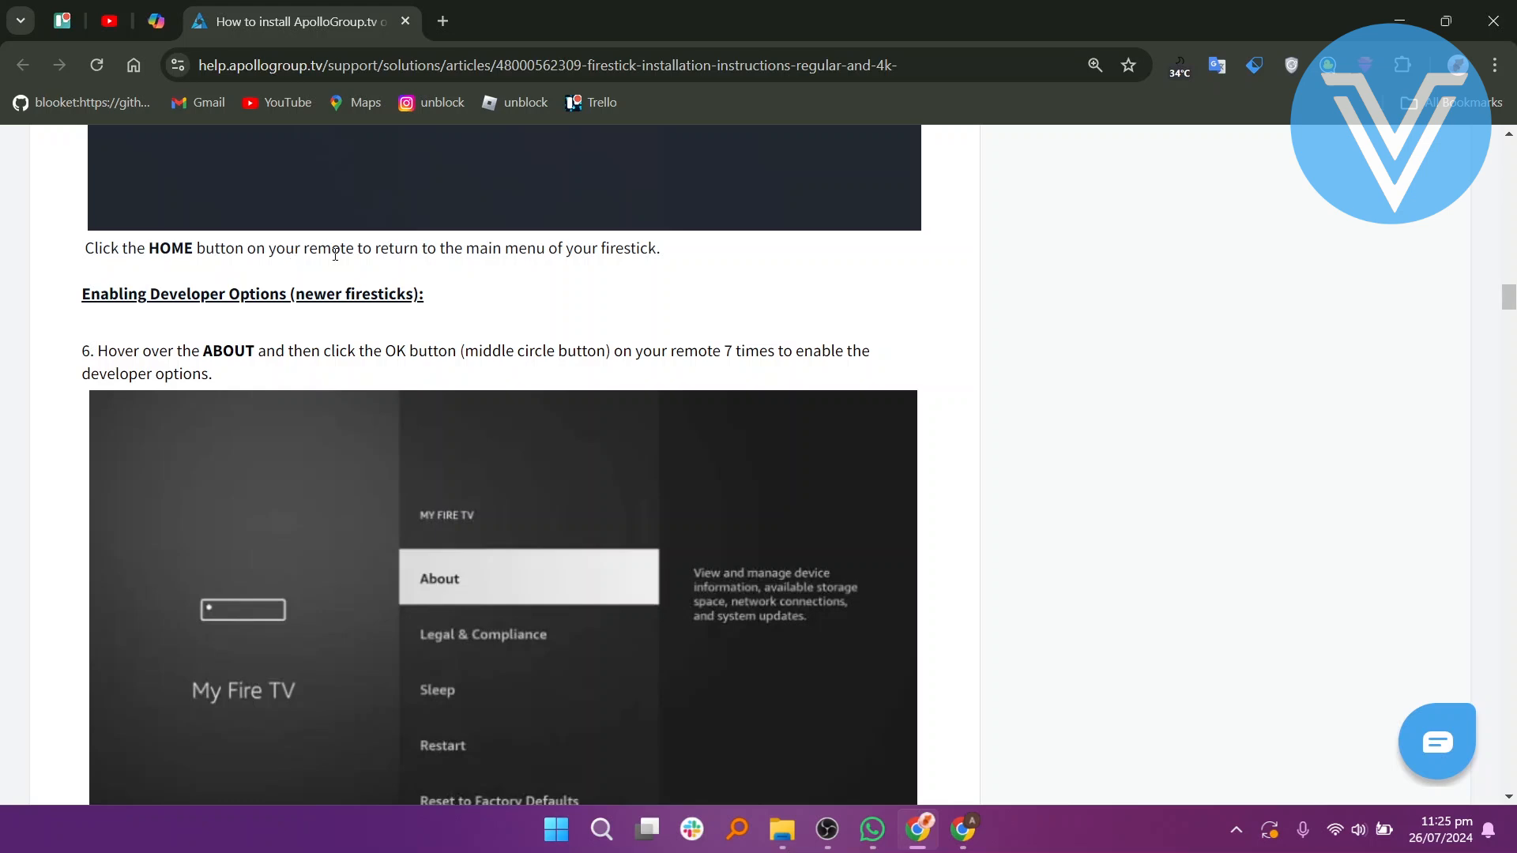
mouse_move(142, 338)
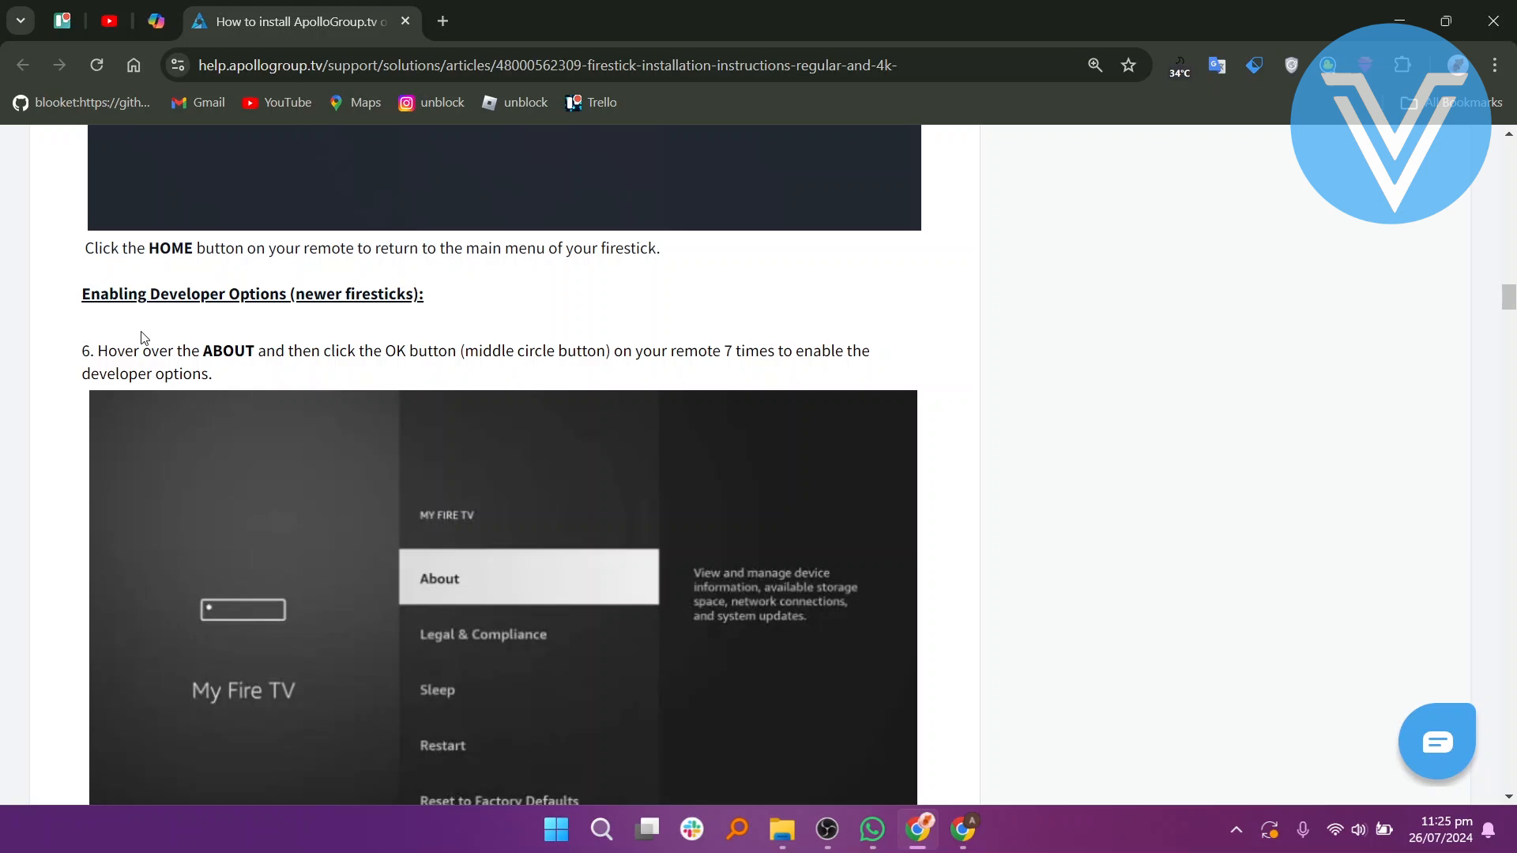
mouse_move(250, 371)
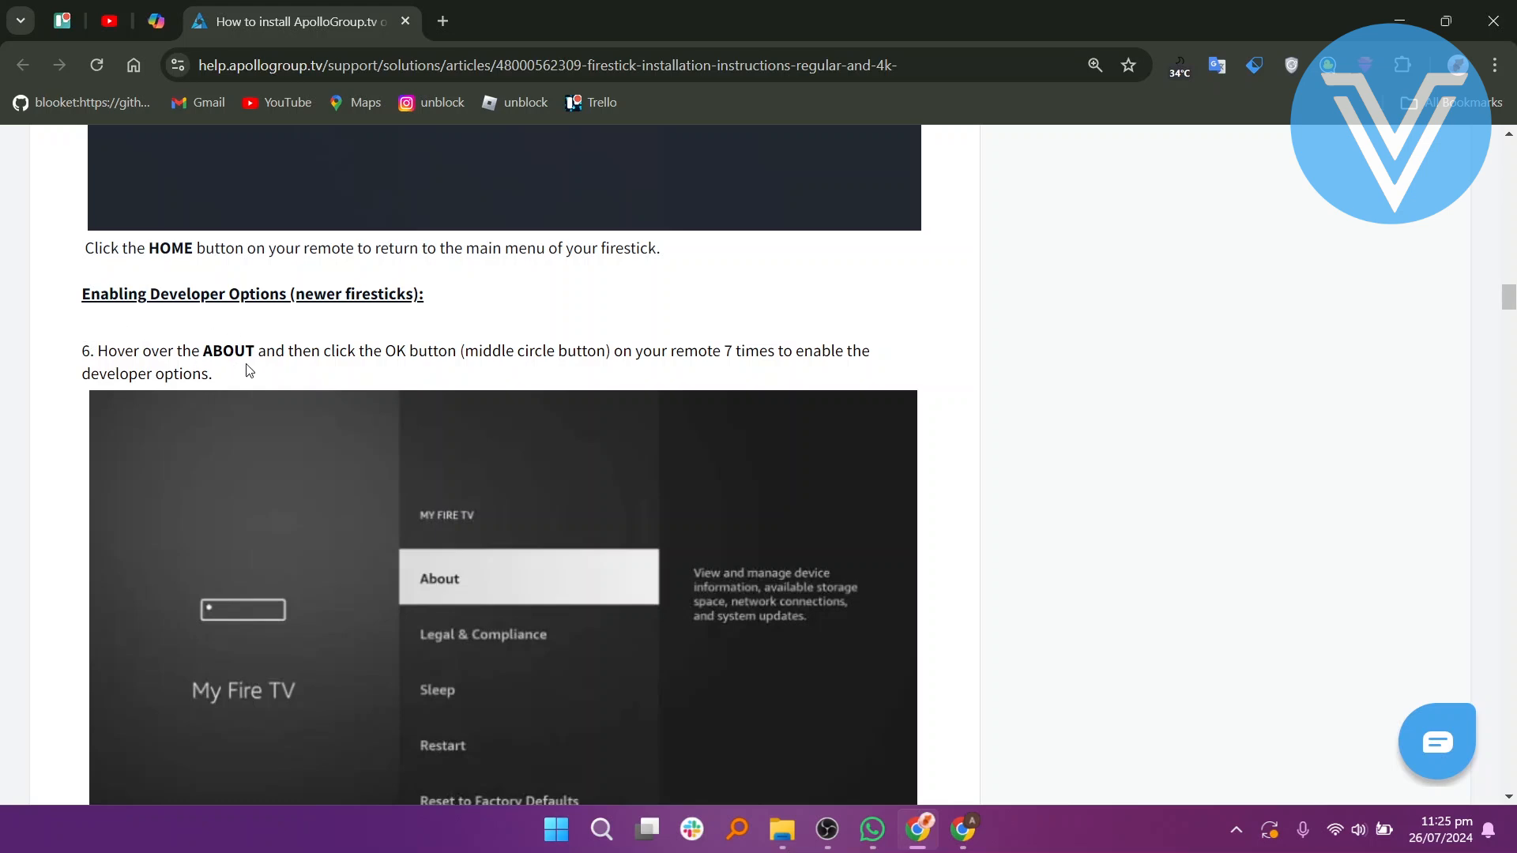
mouse_move(364, 374)
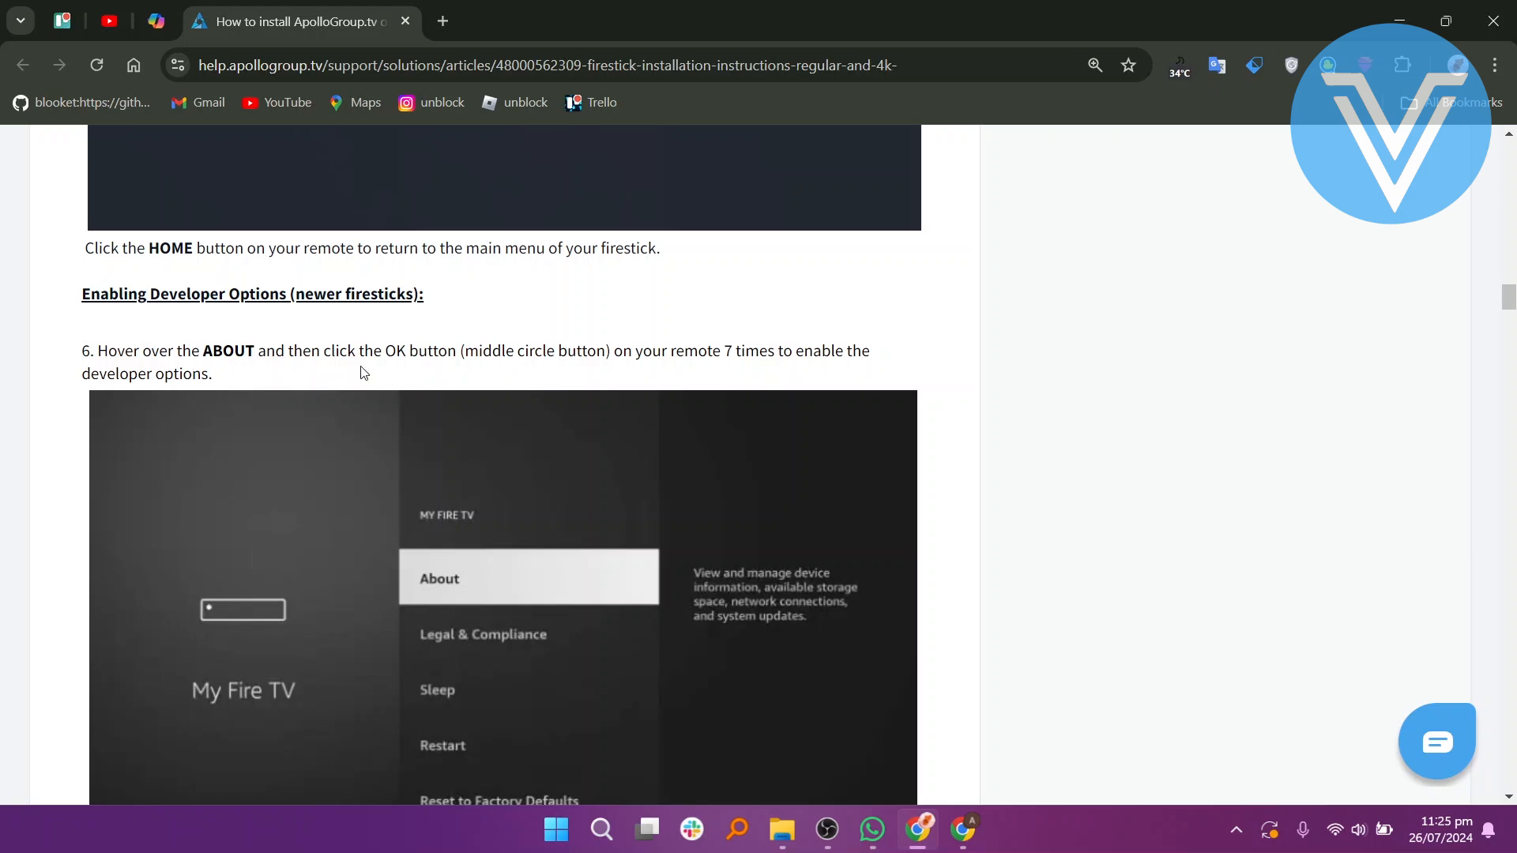
scroll(down, 3)
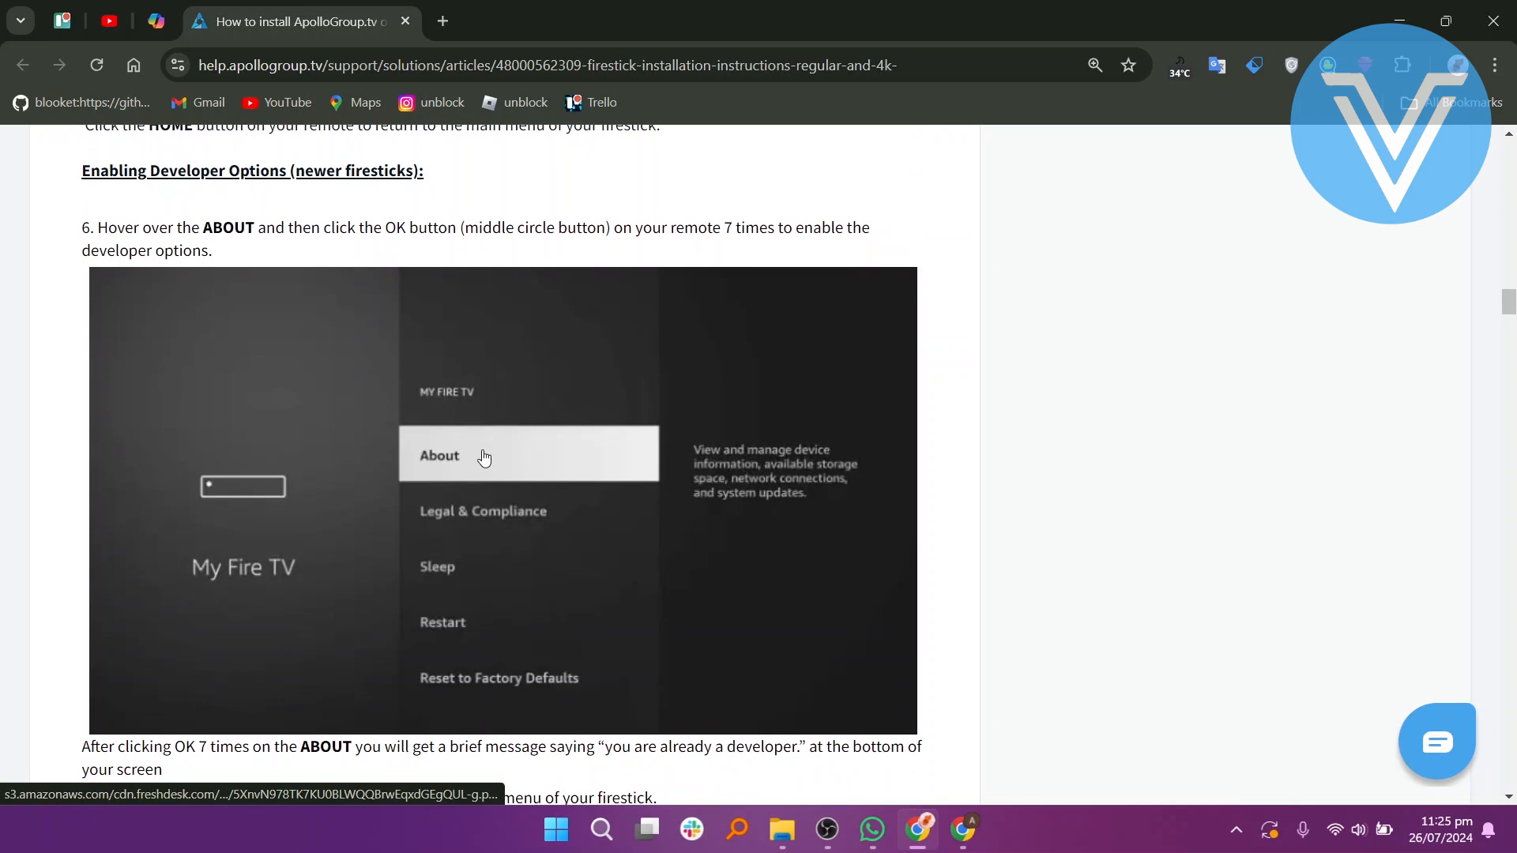
scroll(down, 3)
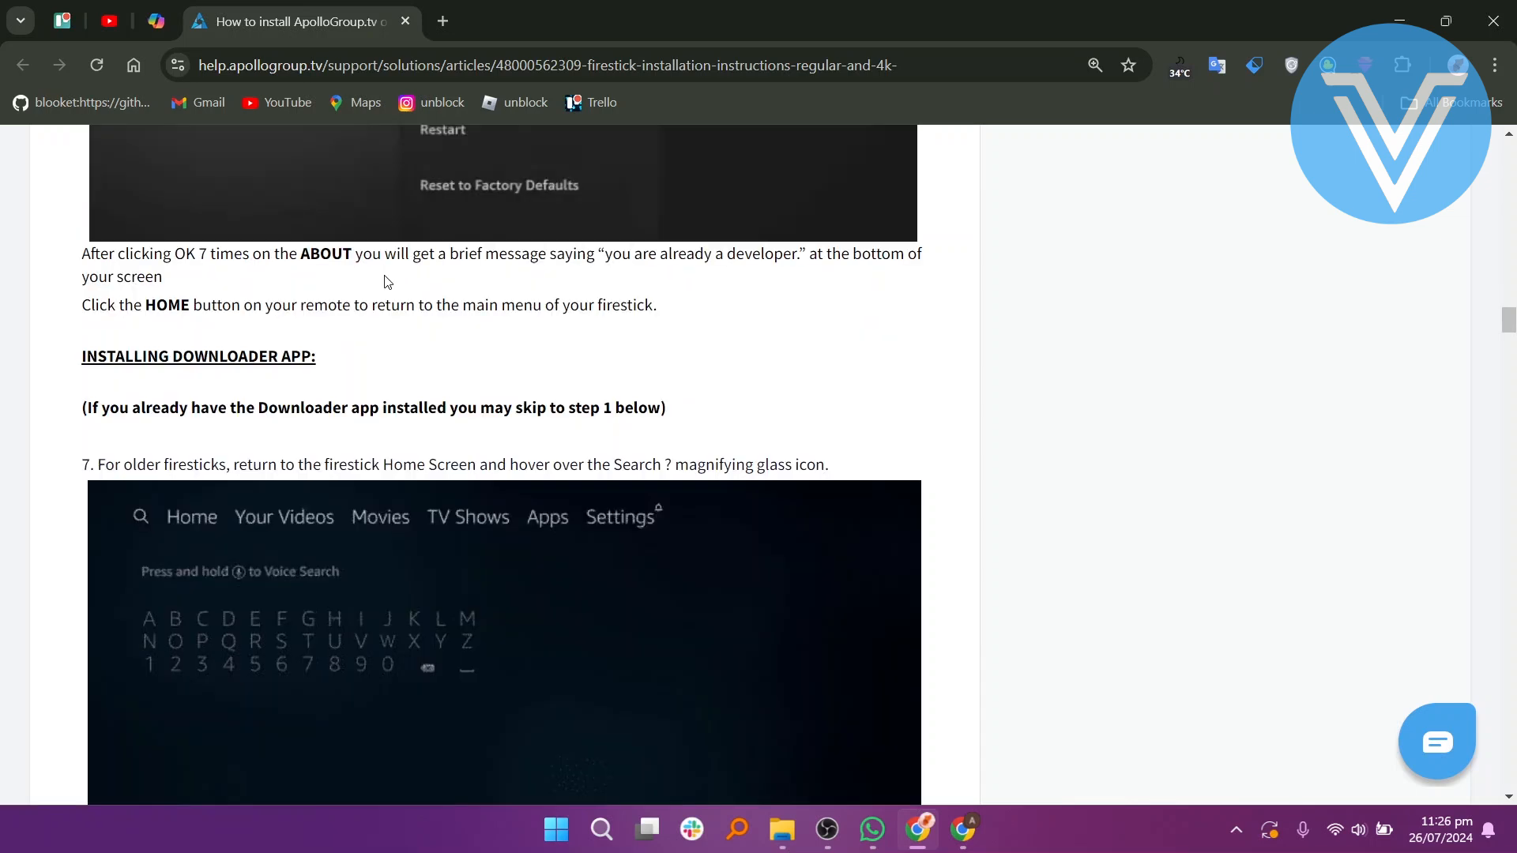
scroll(down, 3)
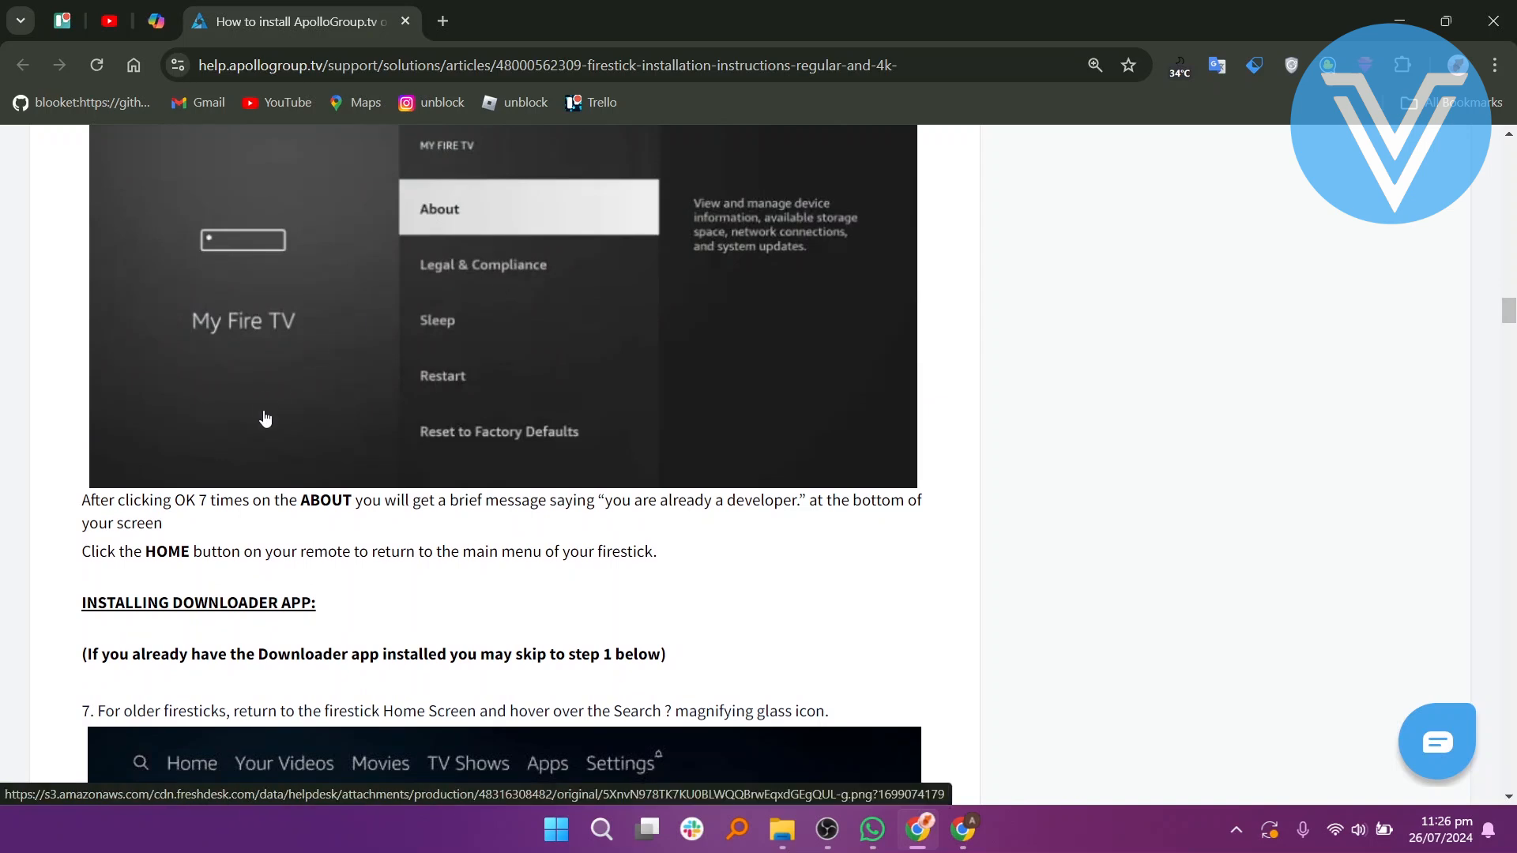
mouse_move(298, 559)
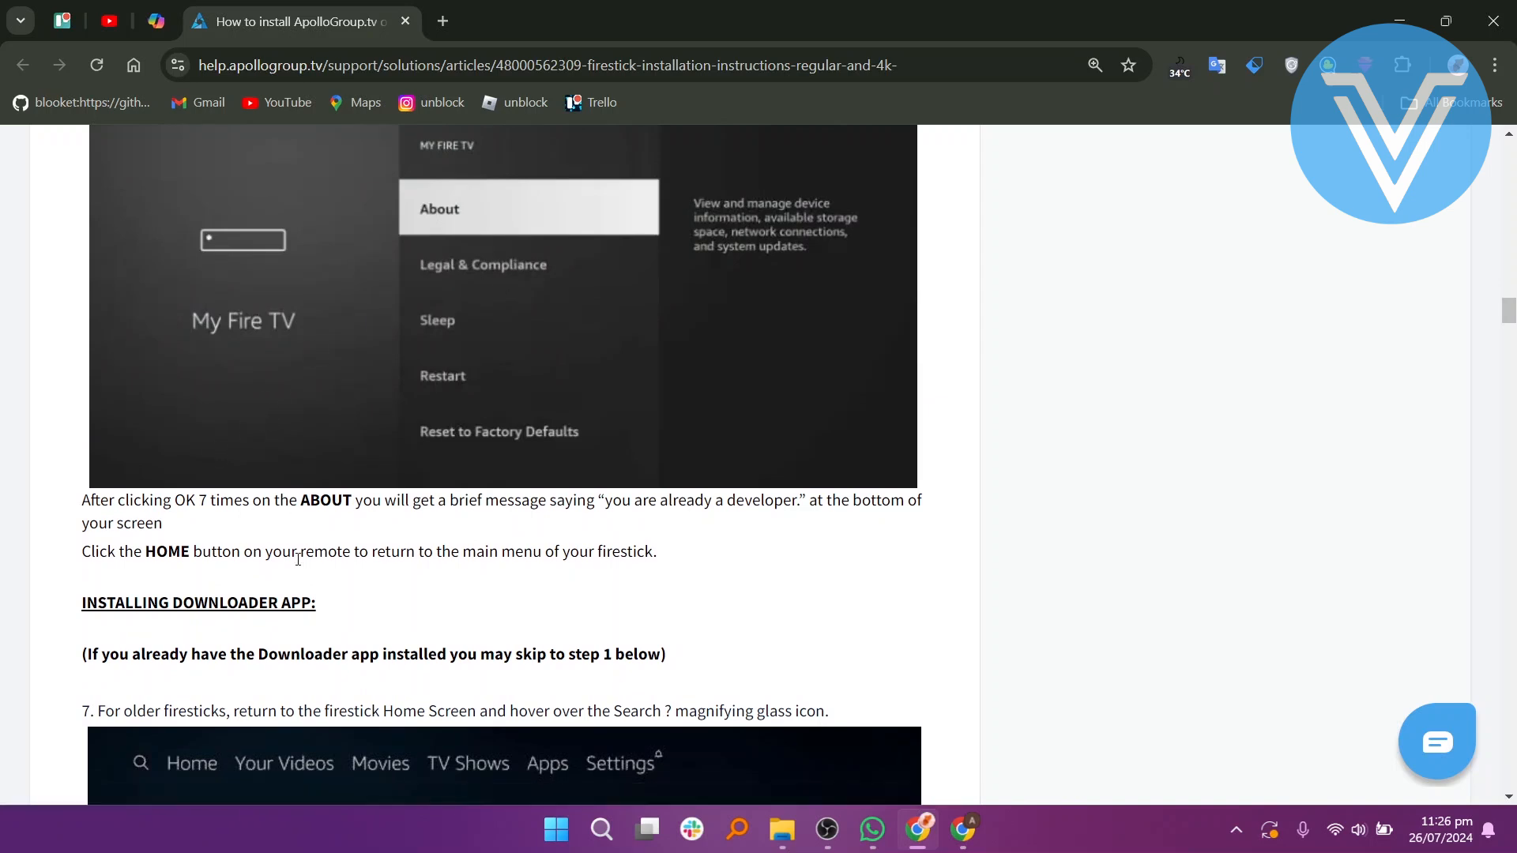
scroll(down, 3)
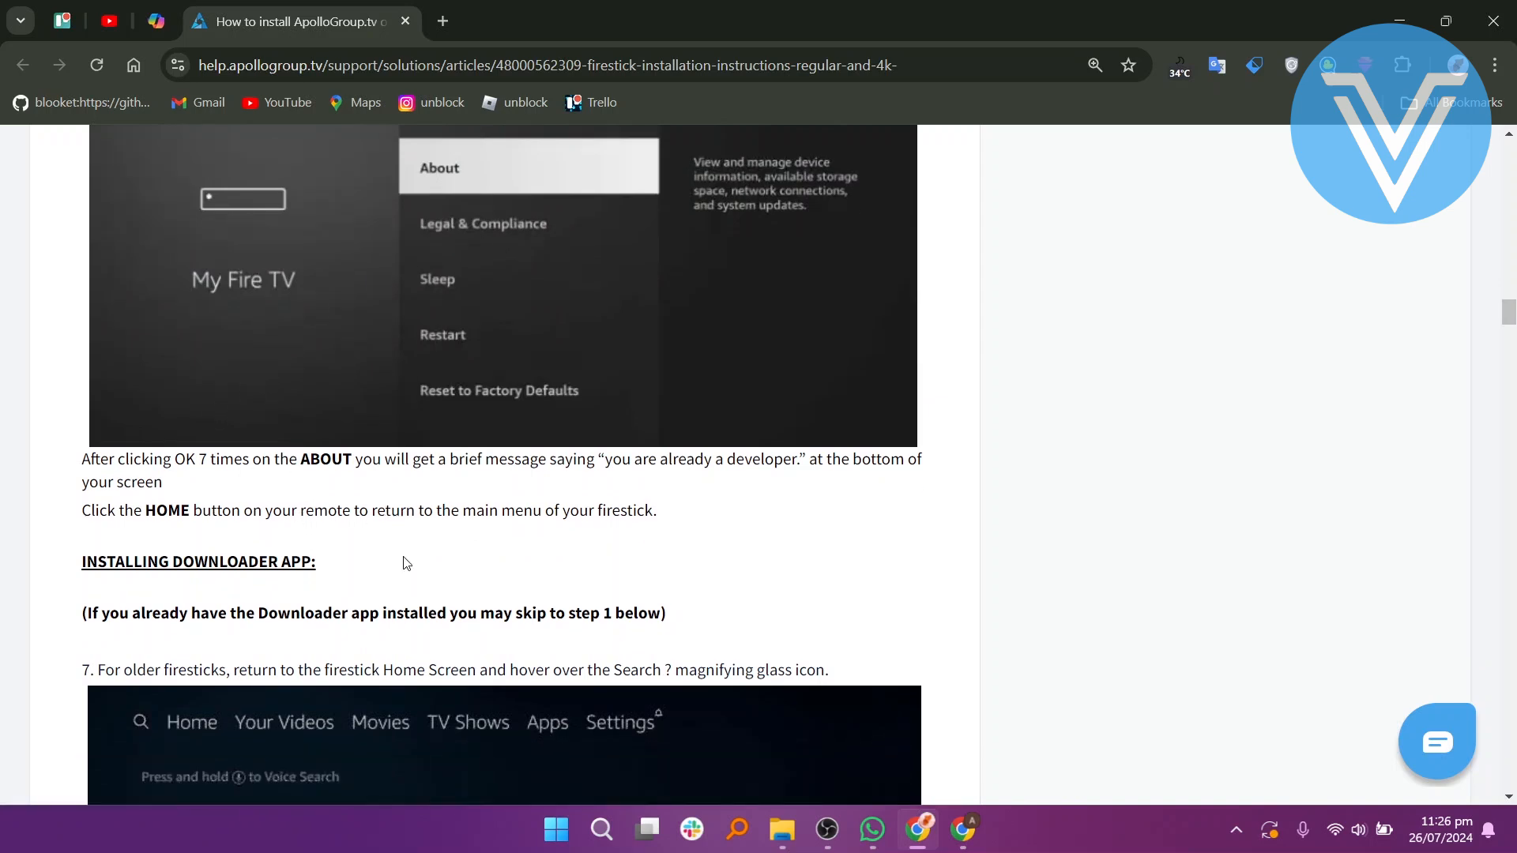
scroll(down, 3)
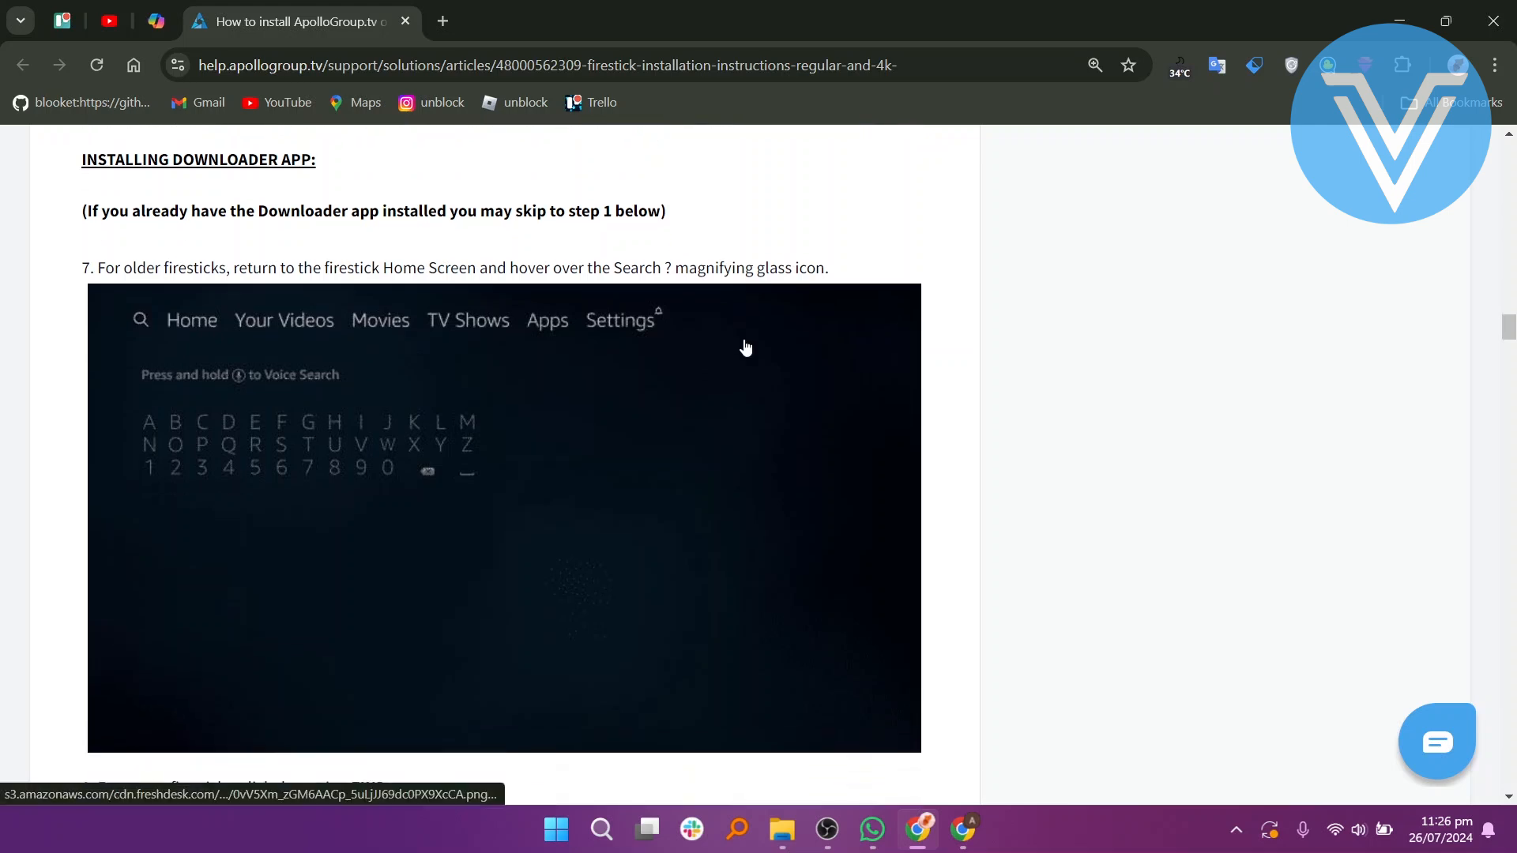
scroll(down, 3)
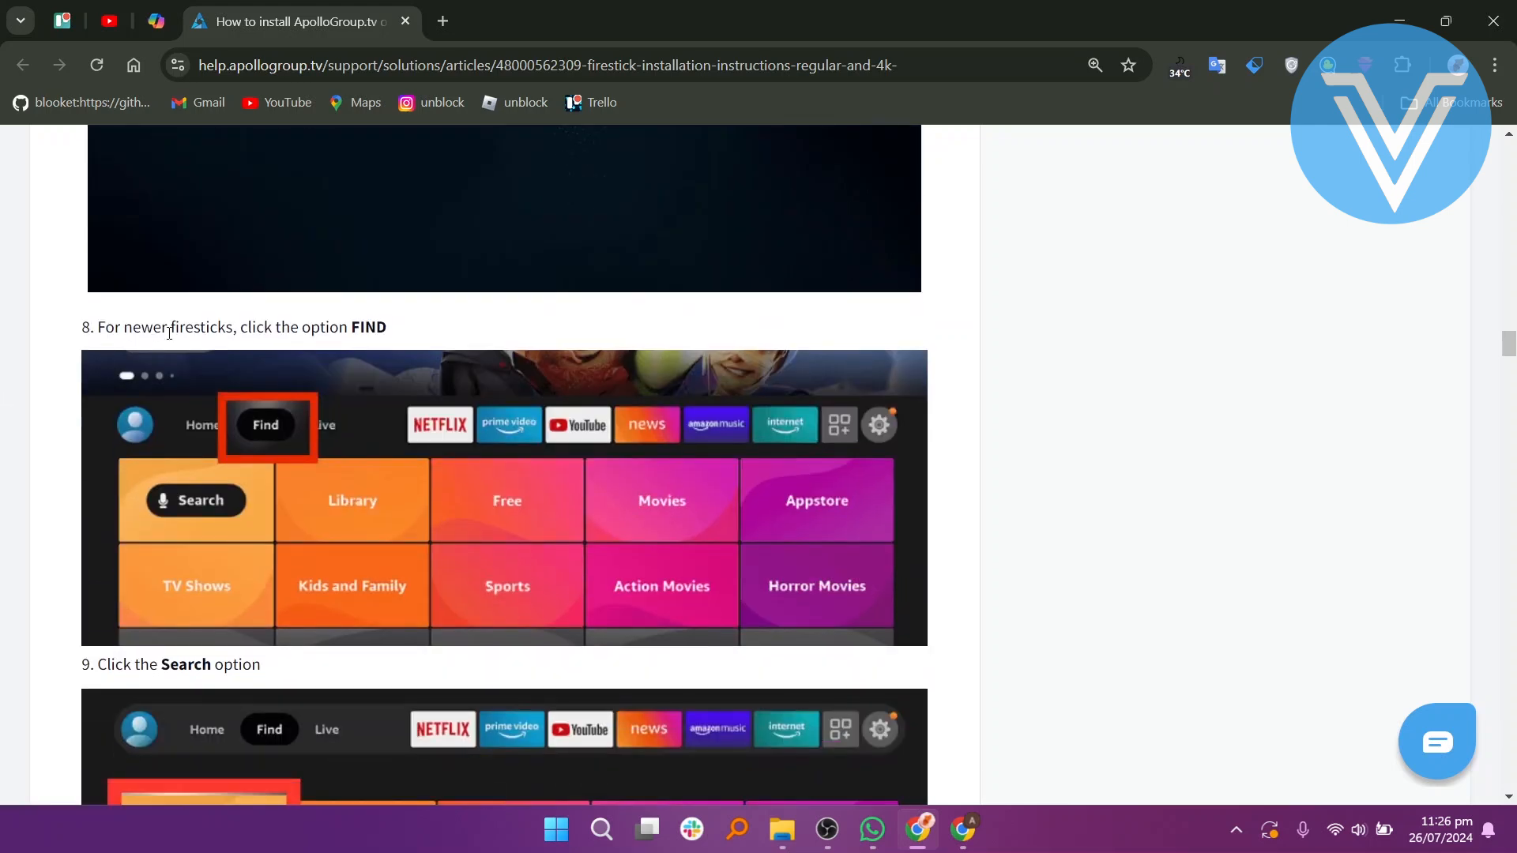
scroll(down, 3)
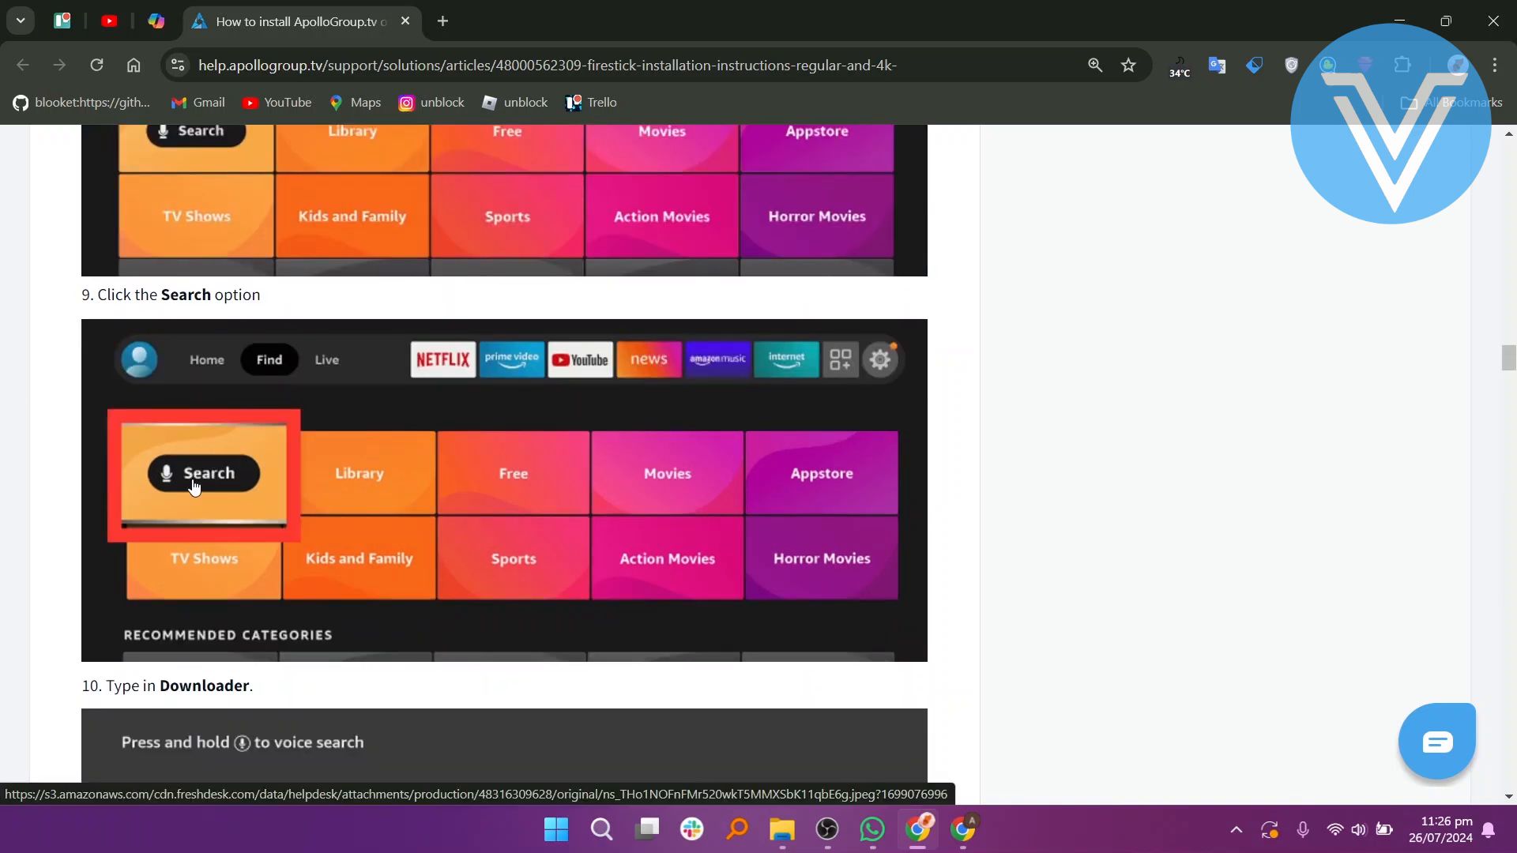
scroll(down, 3)
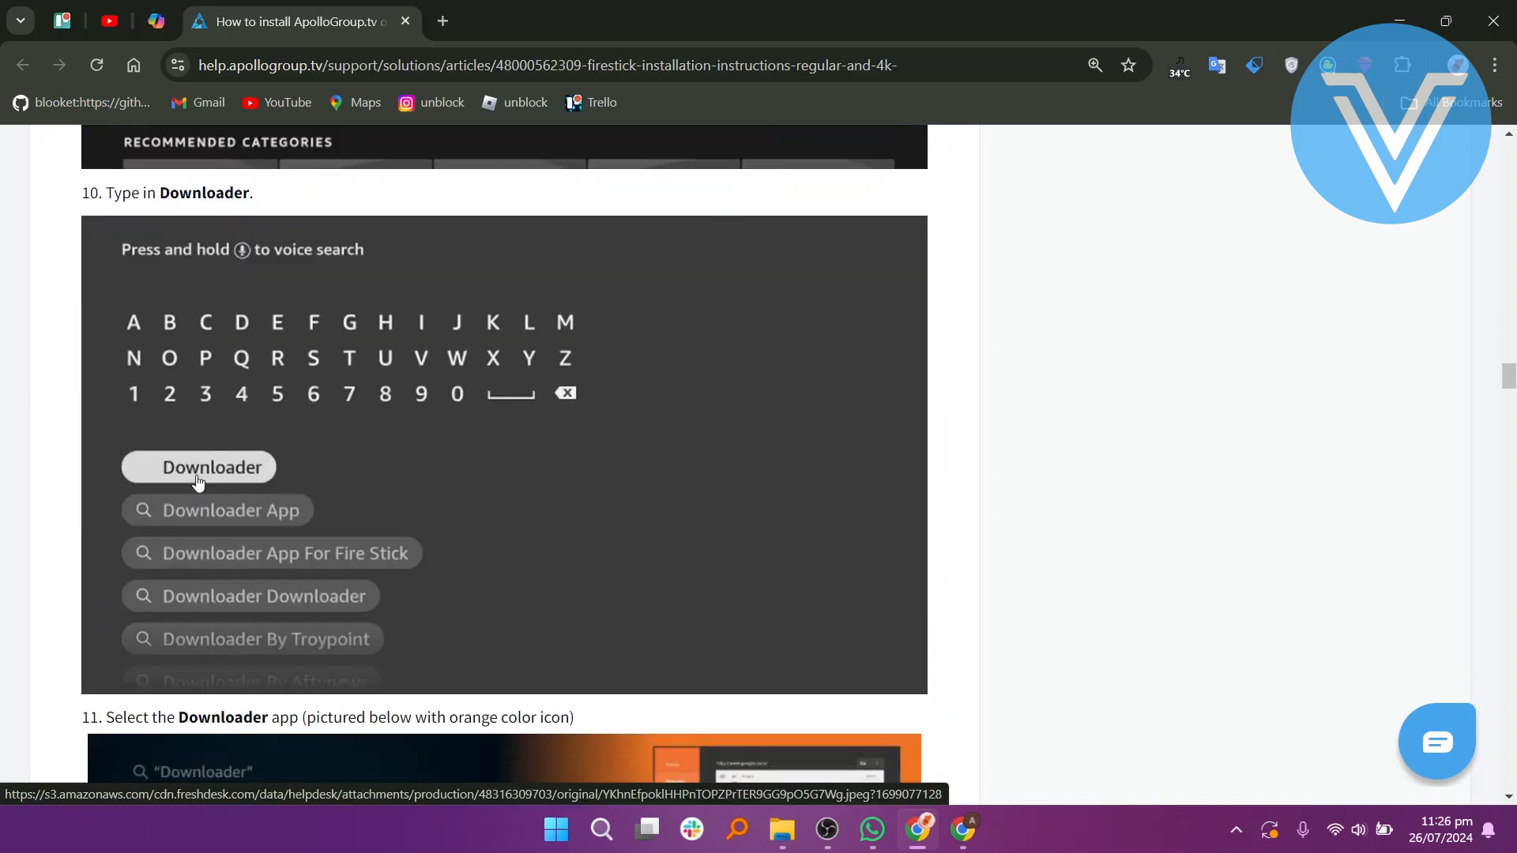
scroll(down, 3)
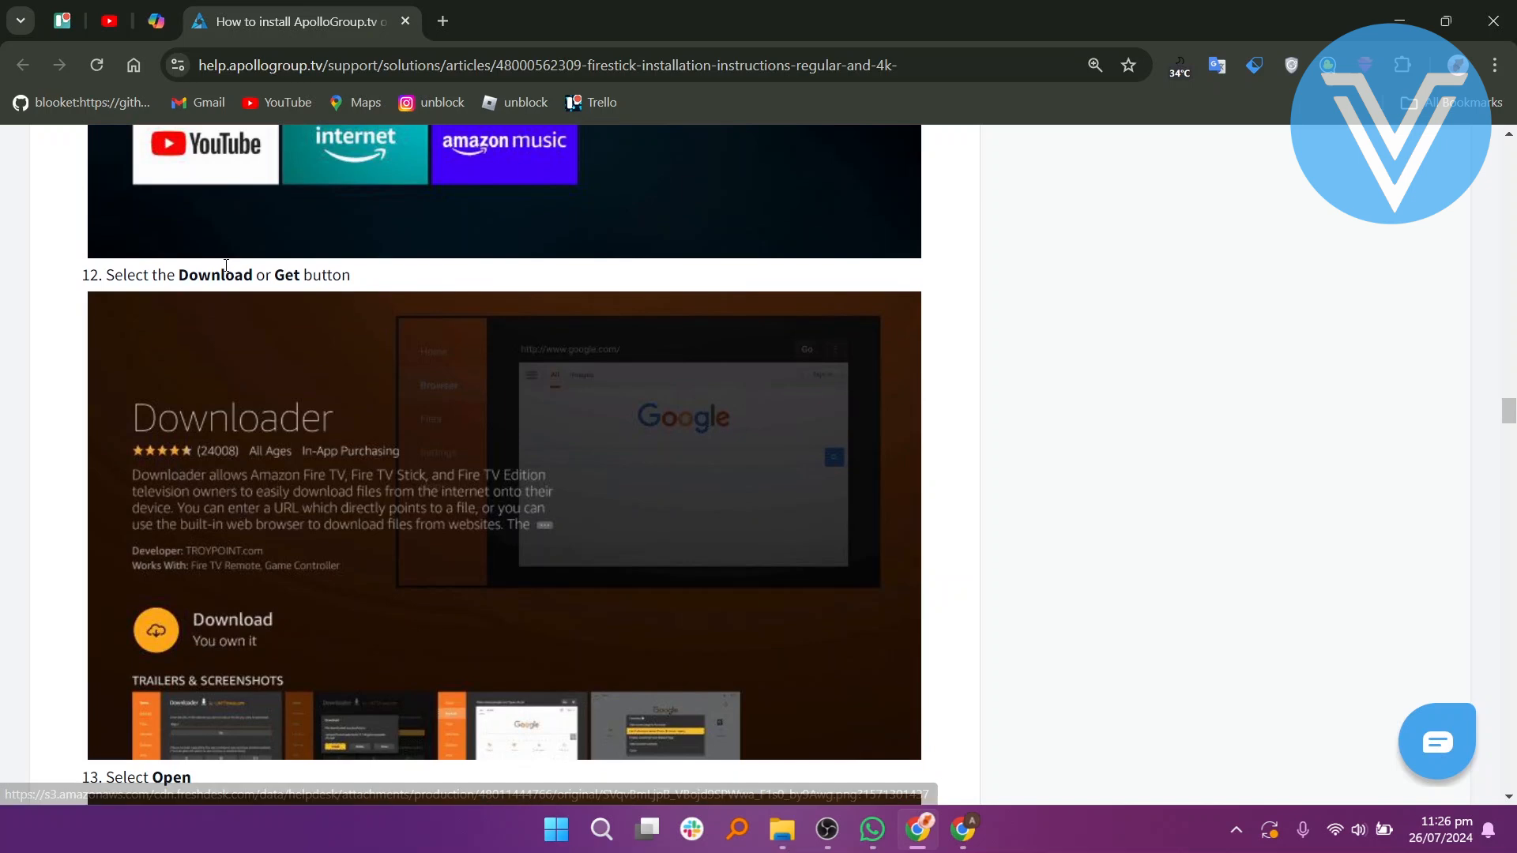
scroll(down, 3)
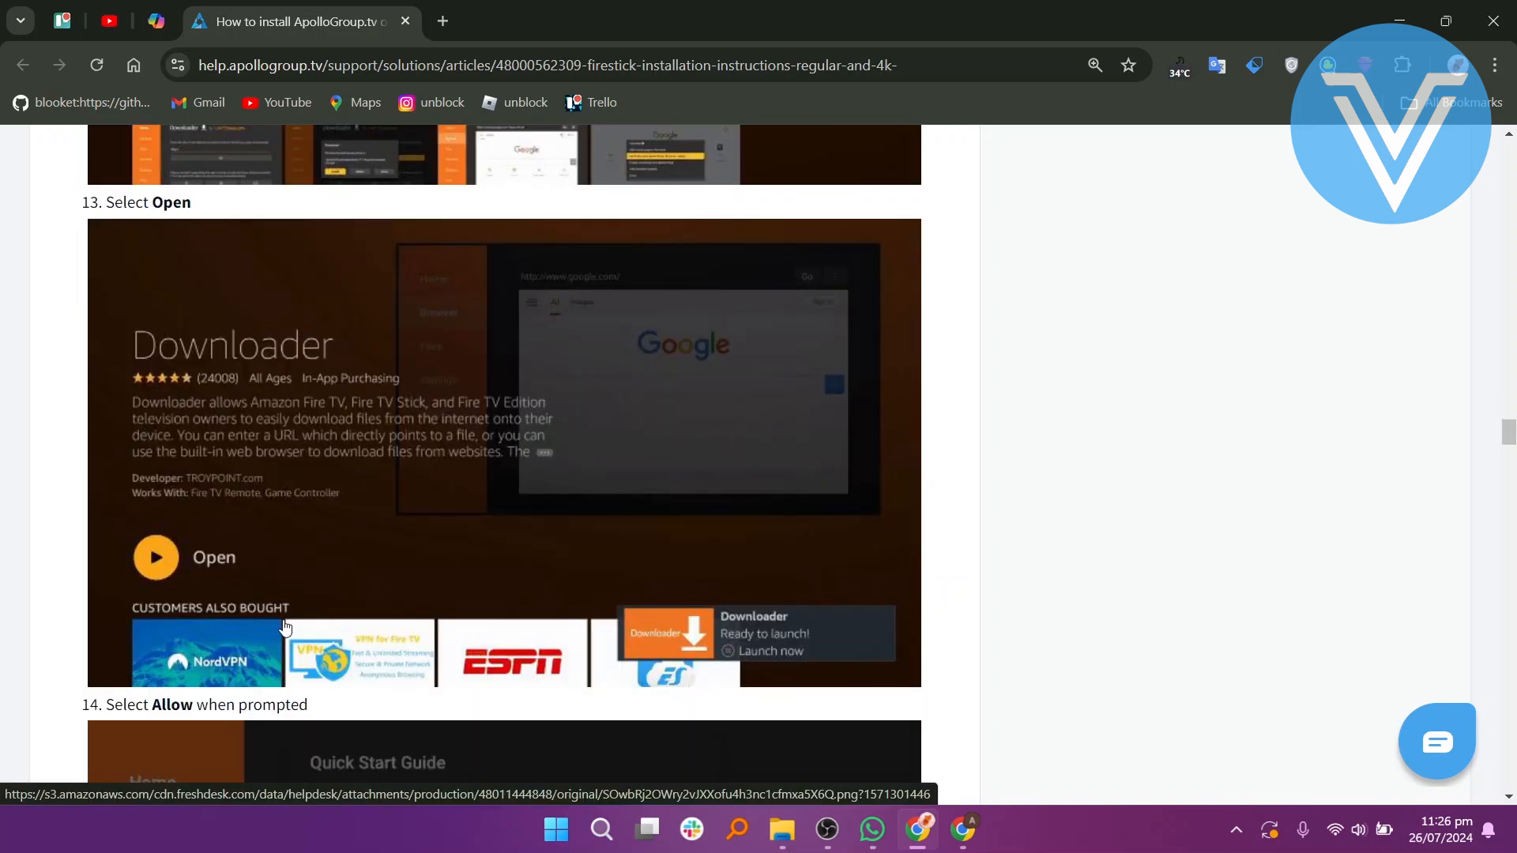
scroll(down, 3)
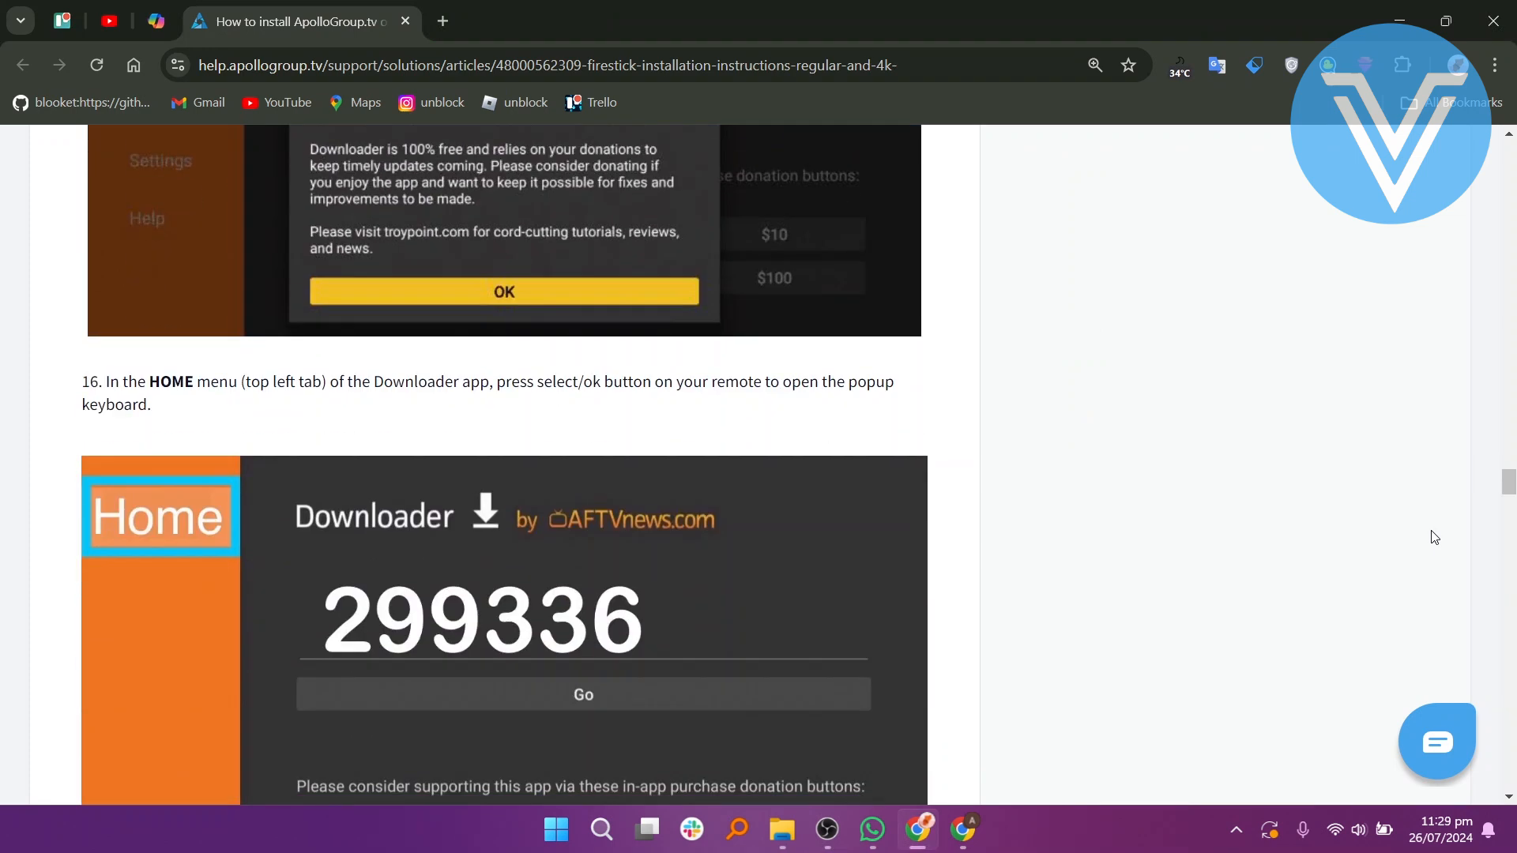
scroll(down, 3)
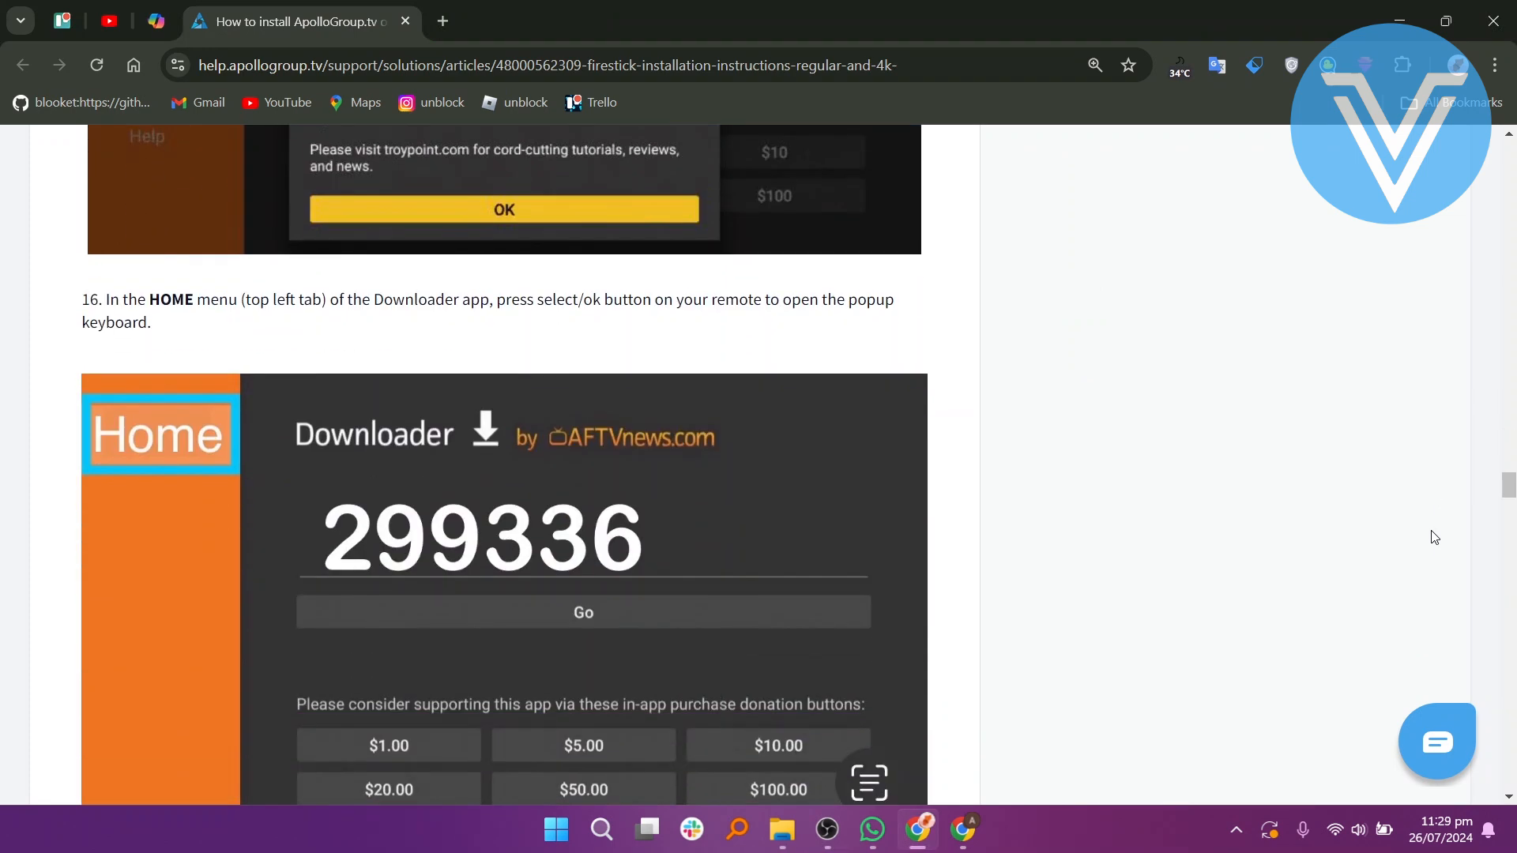
scroll(down, 3)
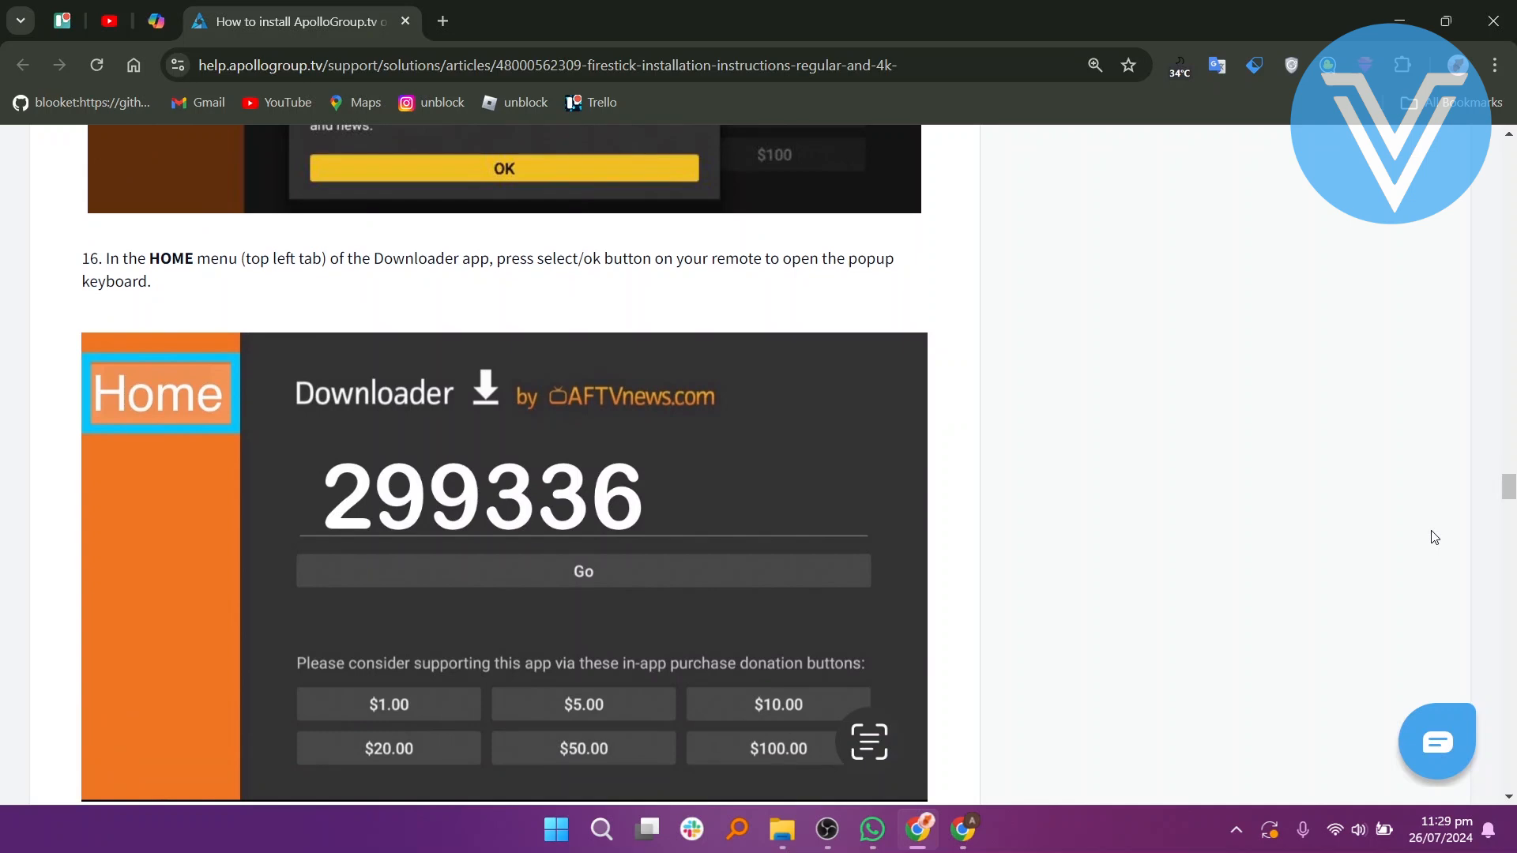
scroll(down, 3)
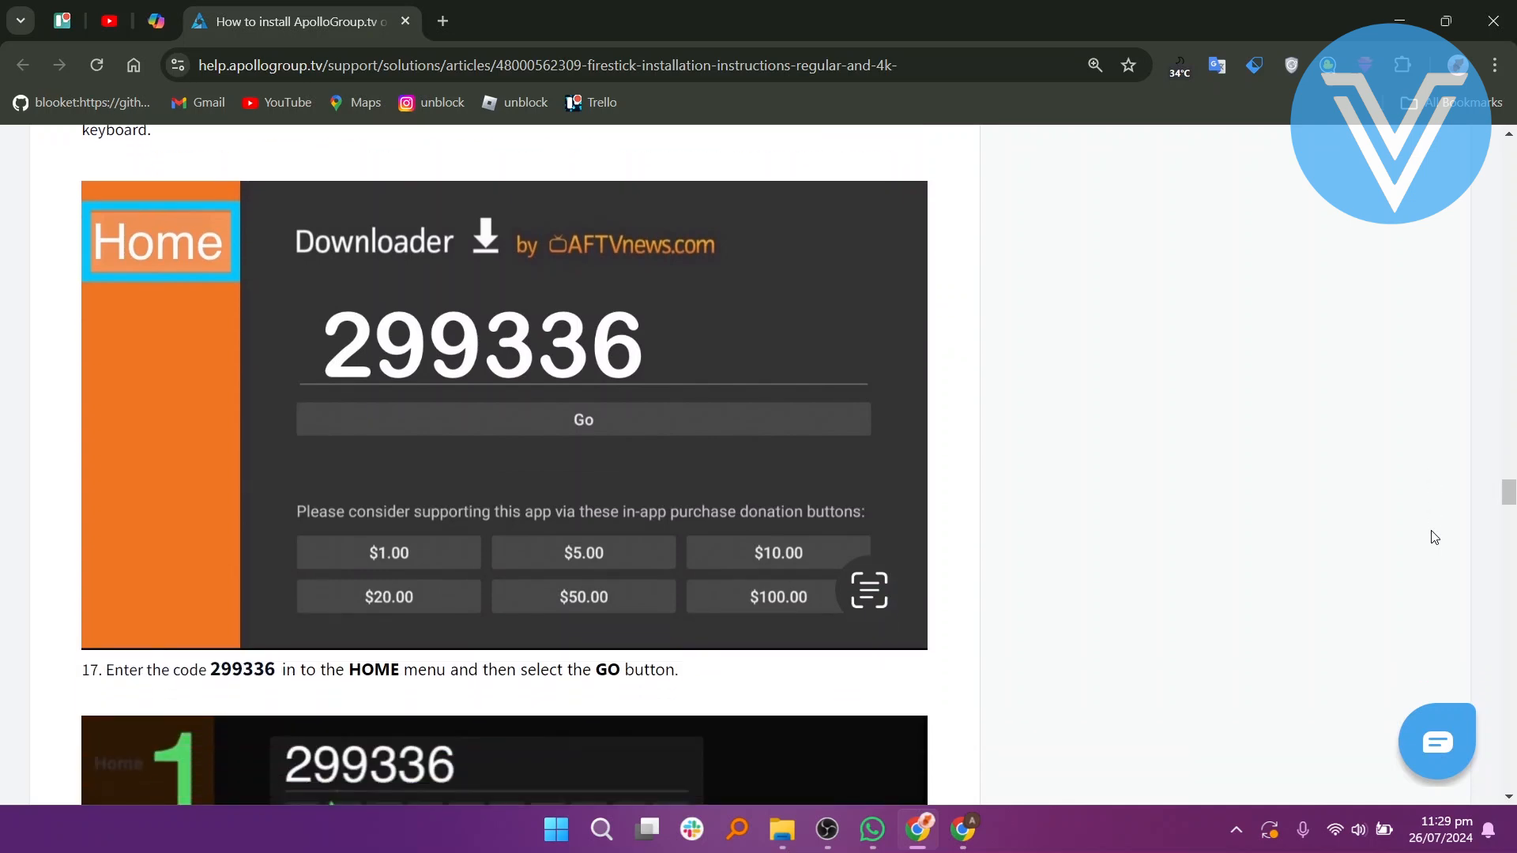
scroll(down, 3)
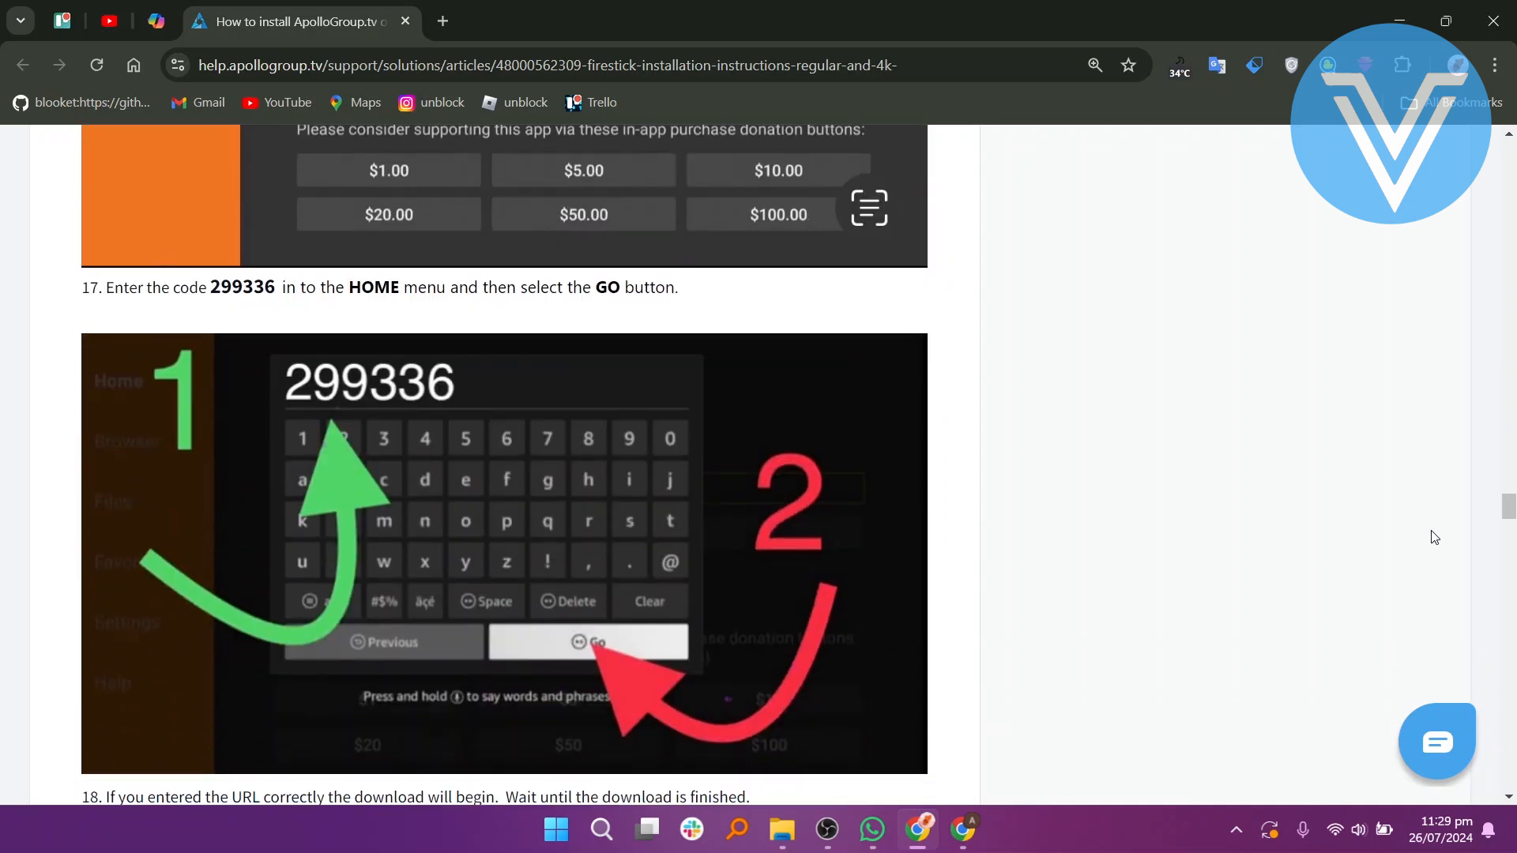
scroll(down, 3)
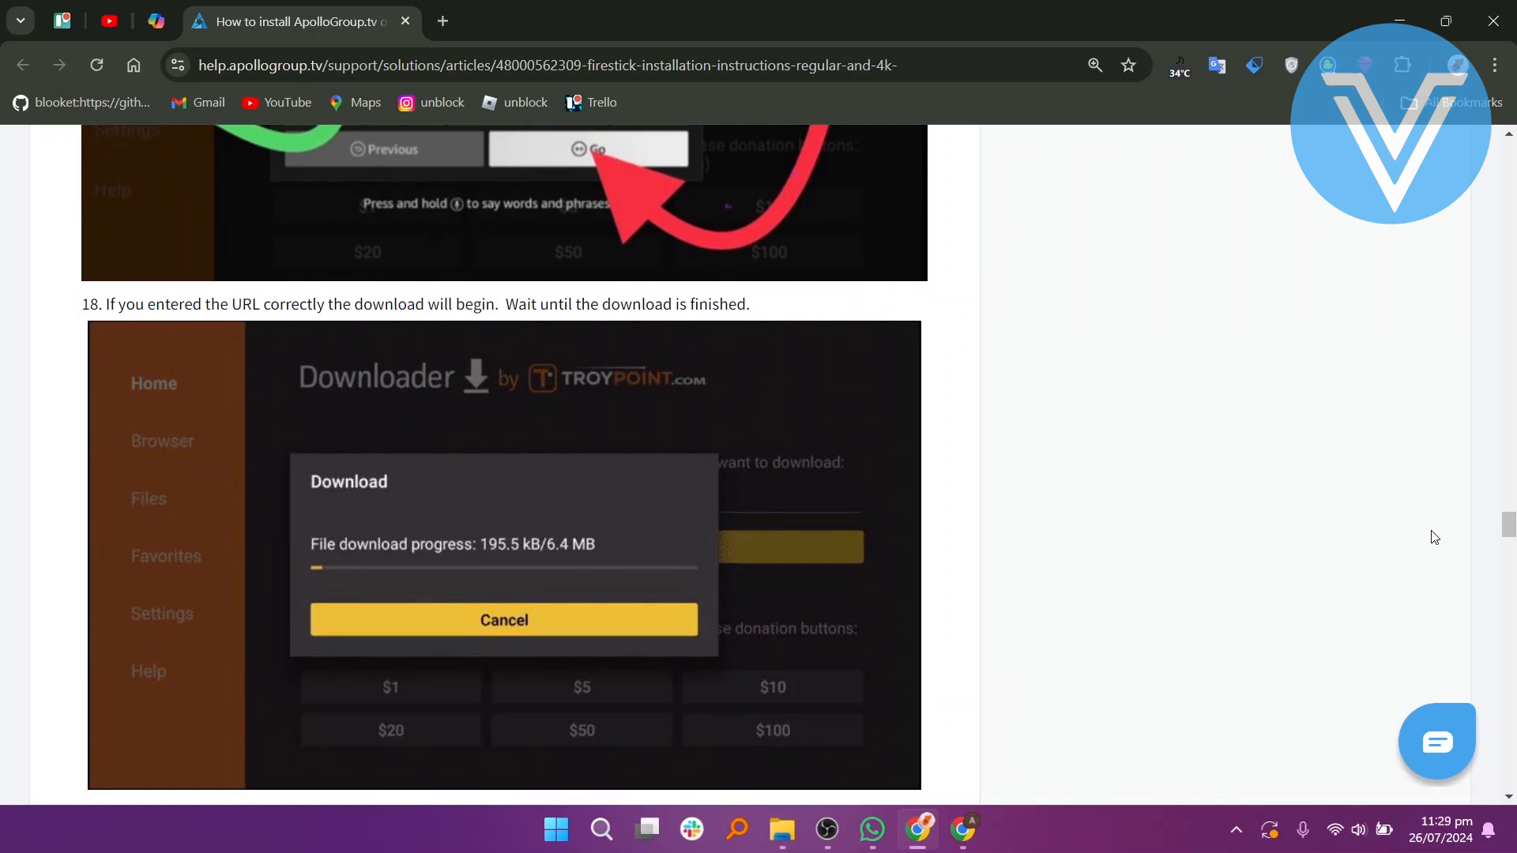
scroll(down, 3)
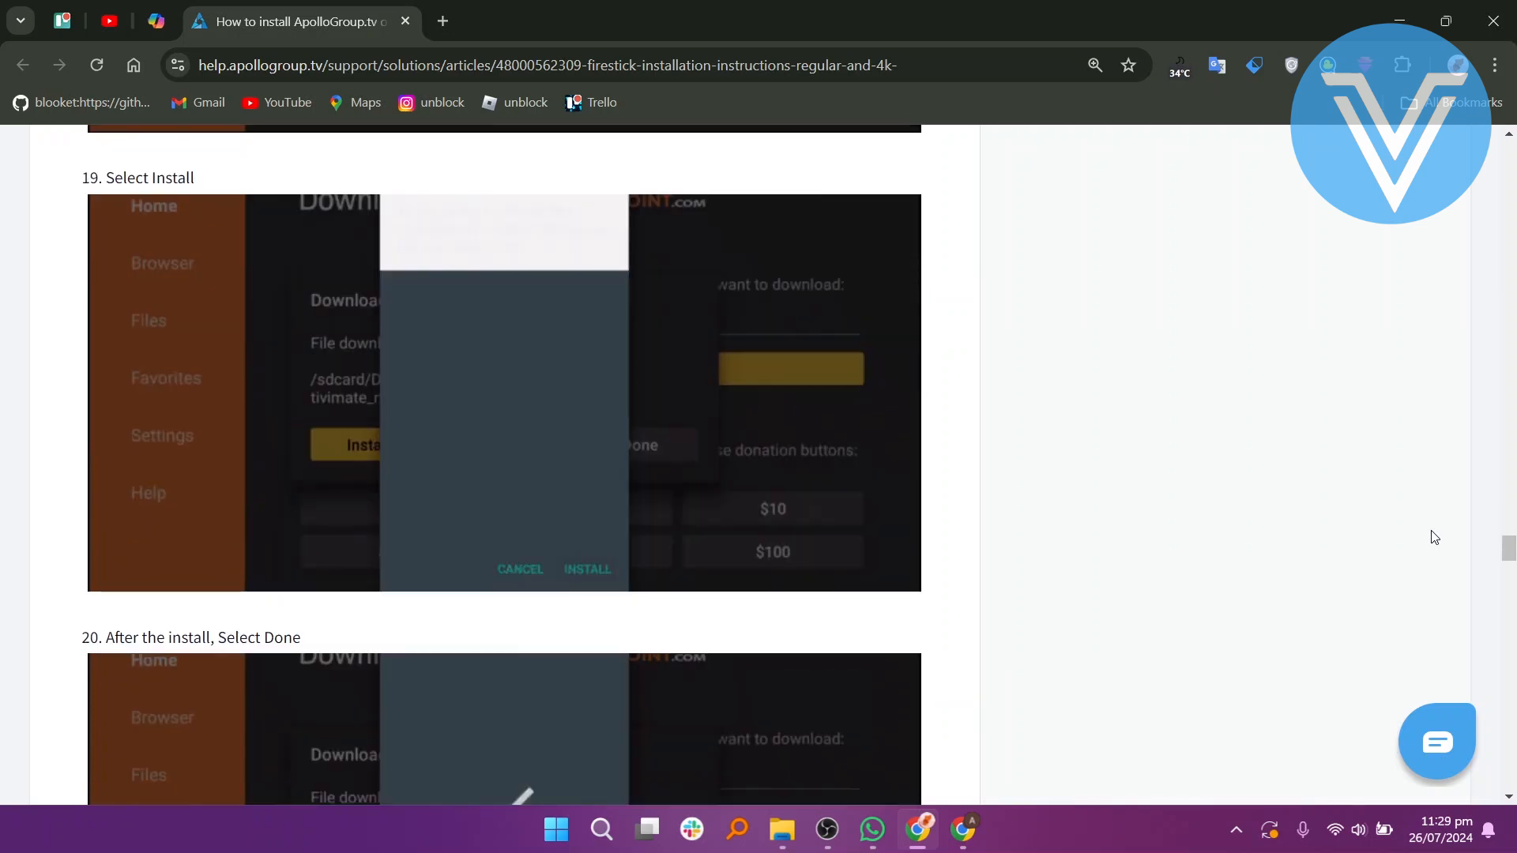
scroll(down, 3)
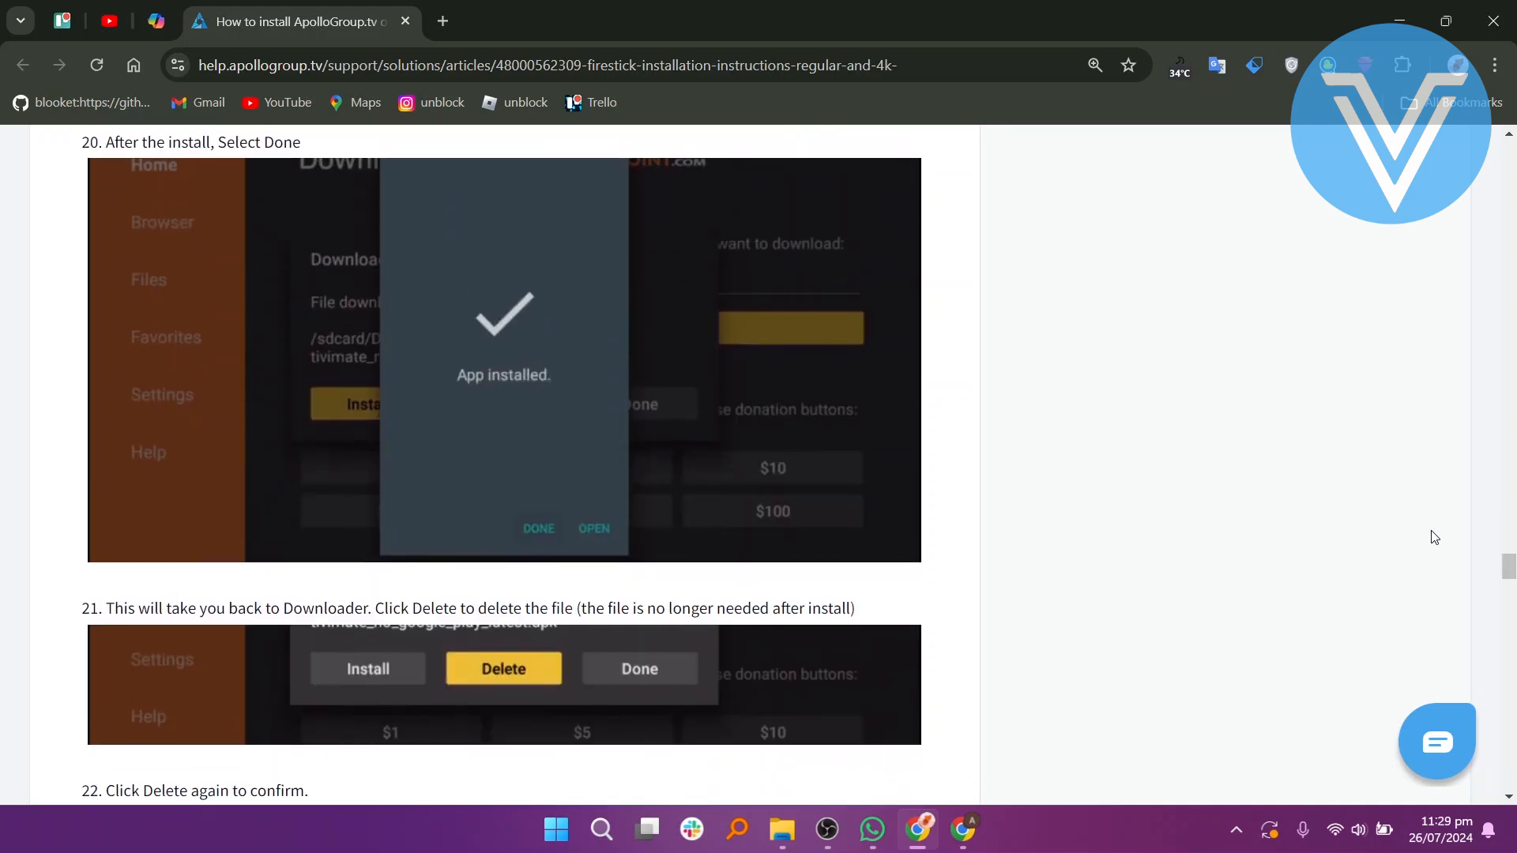
scroll(down, 3)
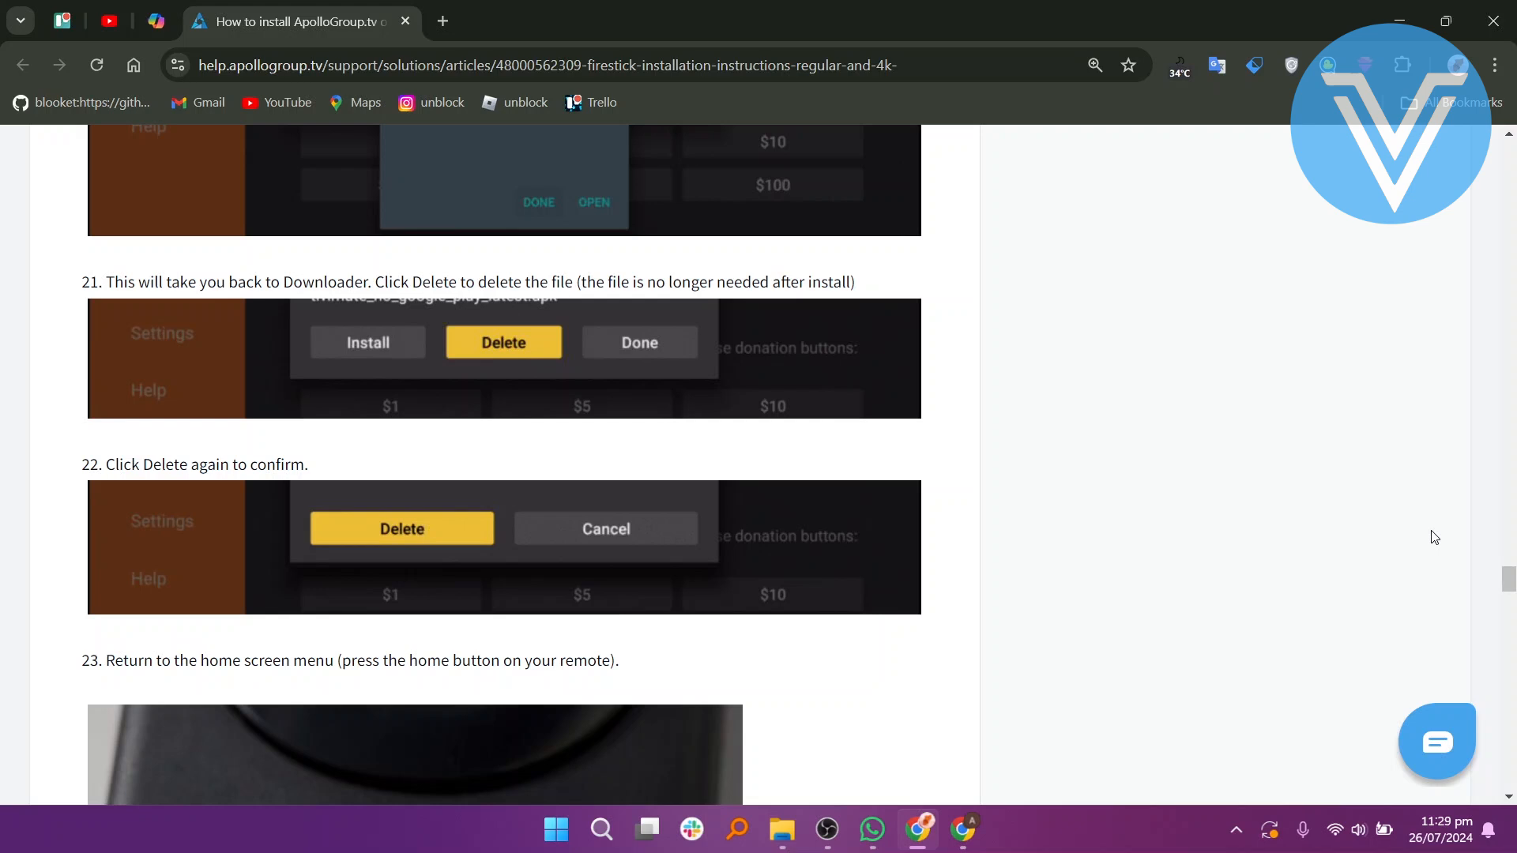
scroll(down, 3)
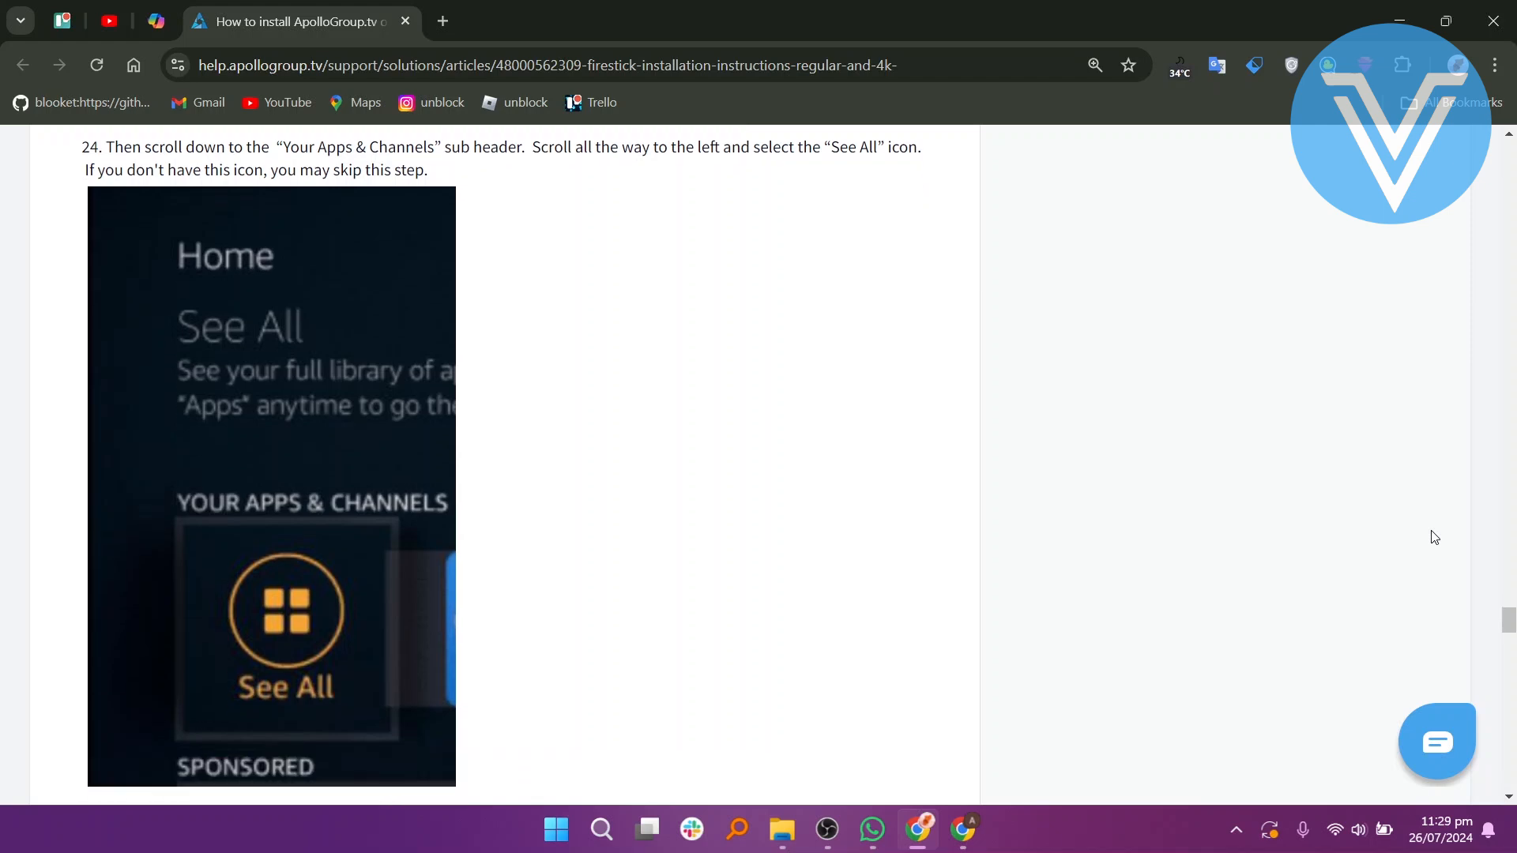
scroll(down, 3)
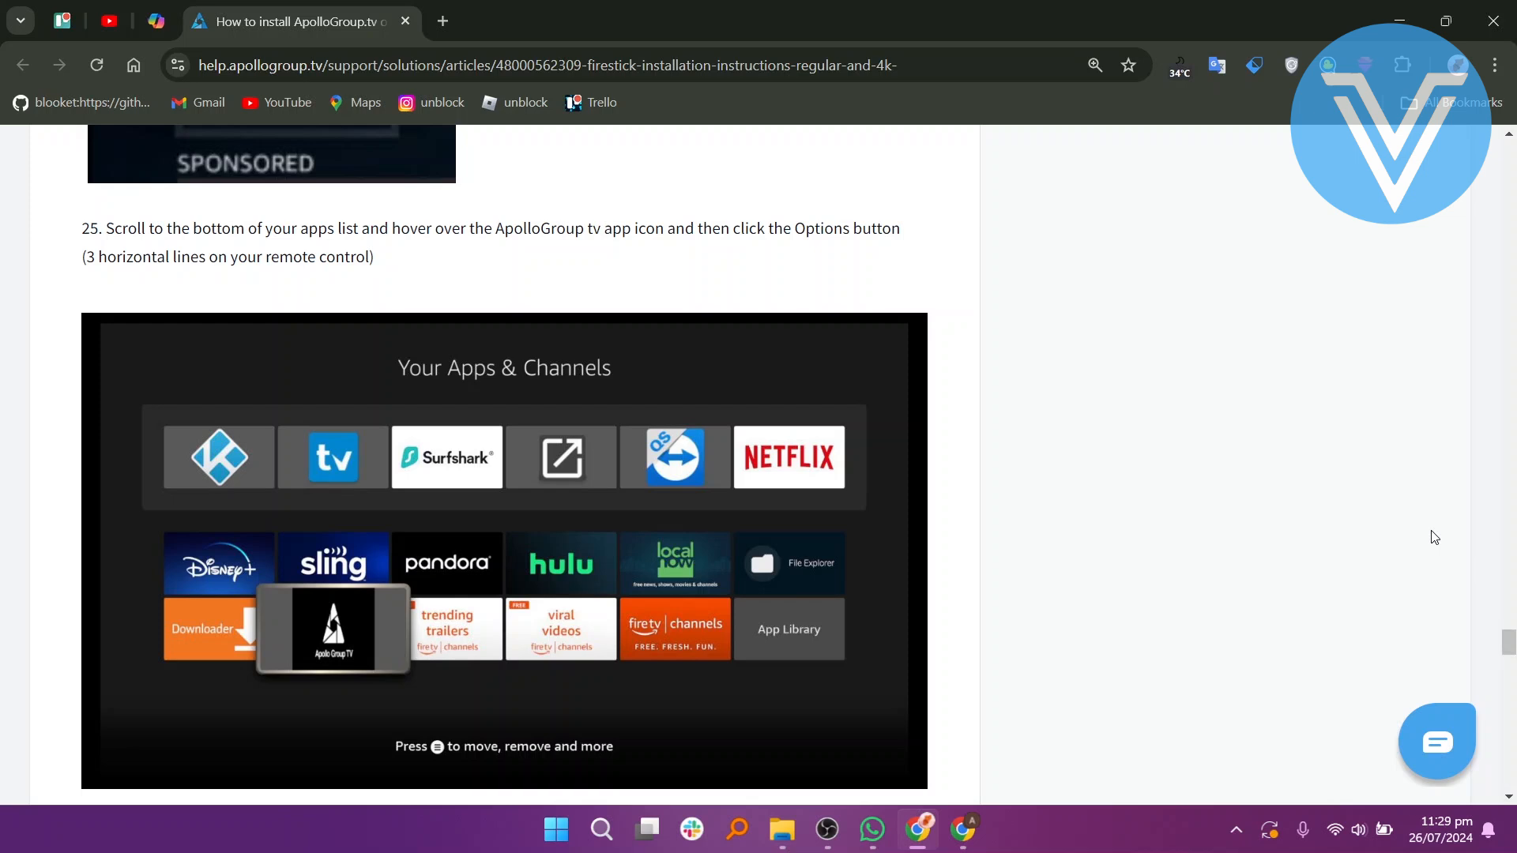
scroll(down, 3)
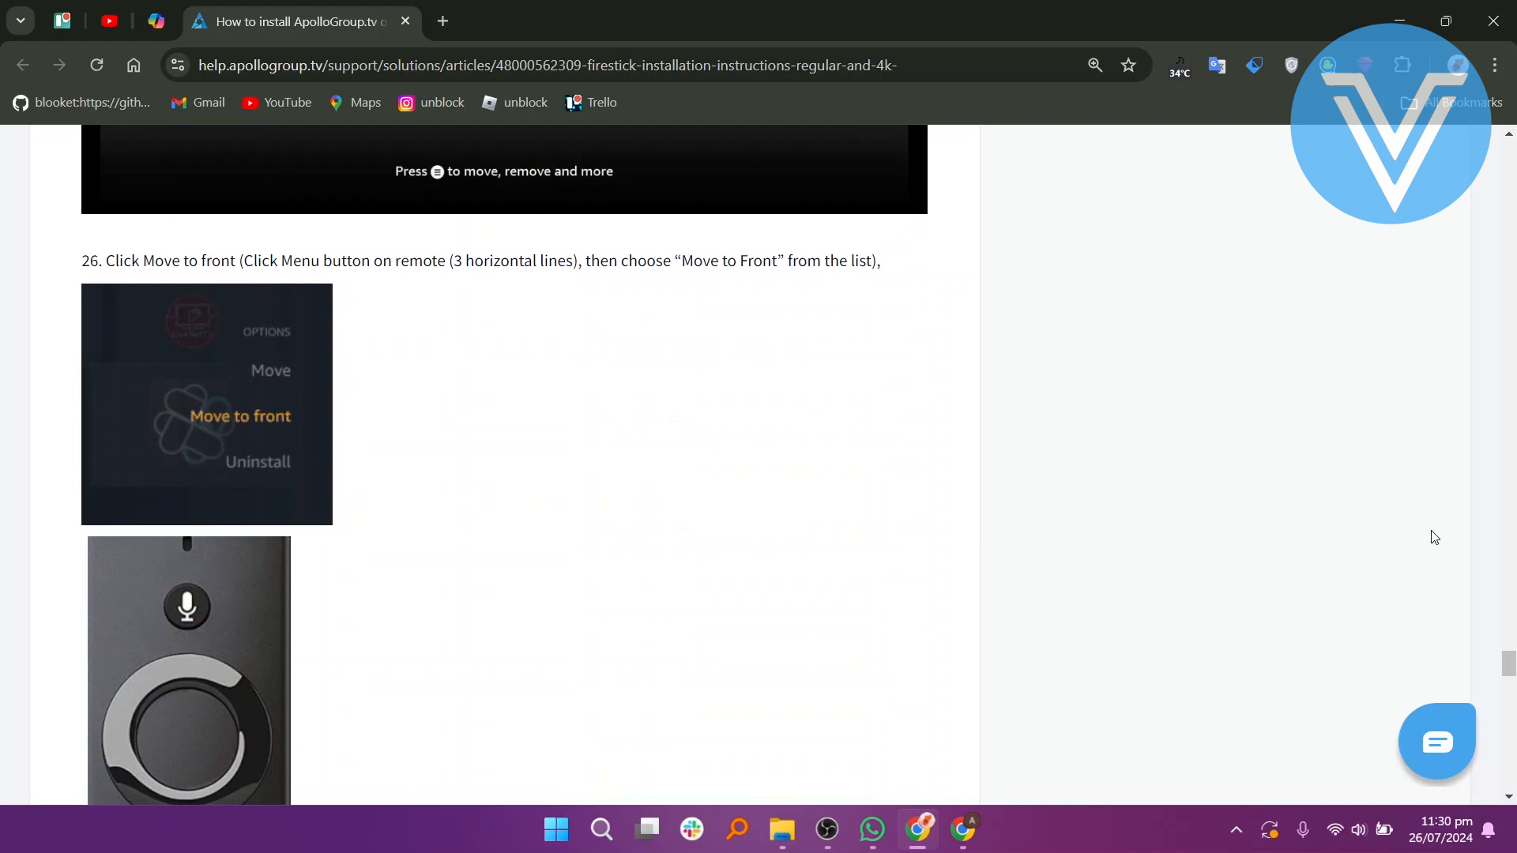
scroll(down, 3)
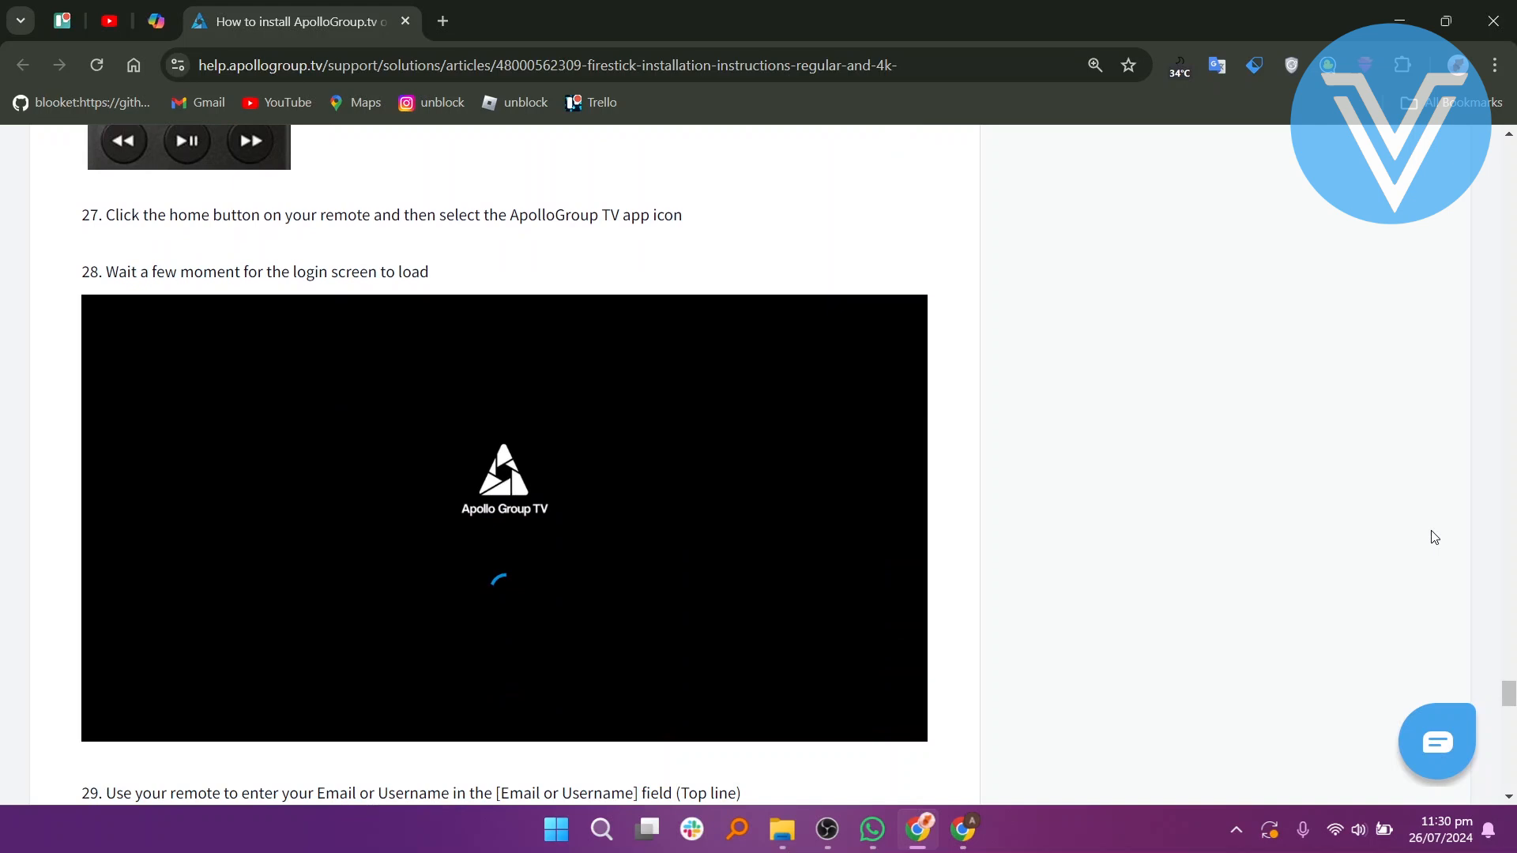
scroll(down, 3)
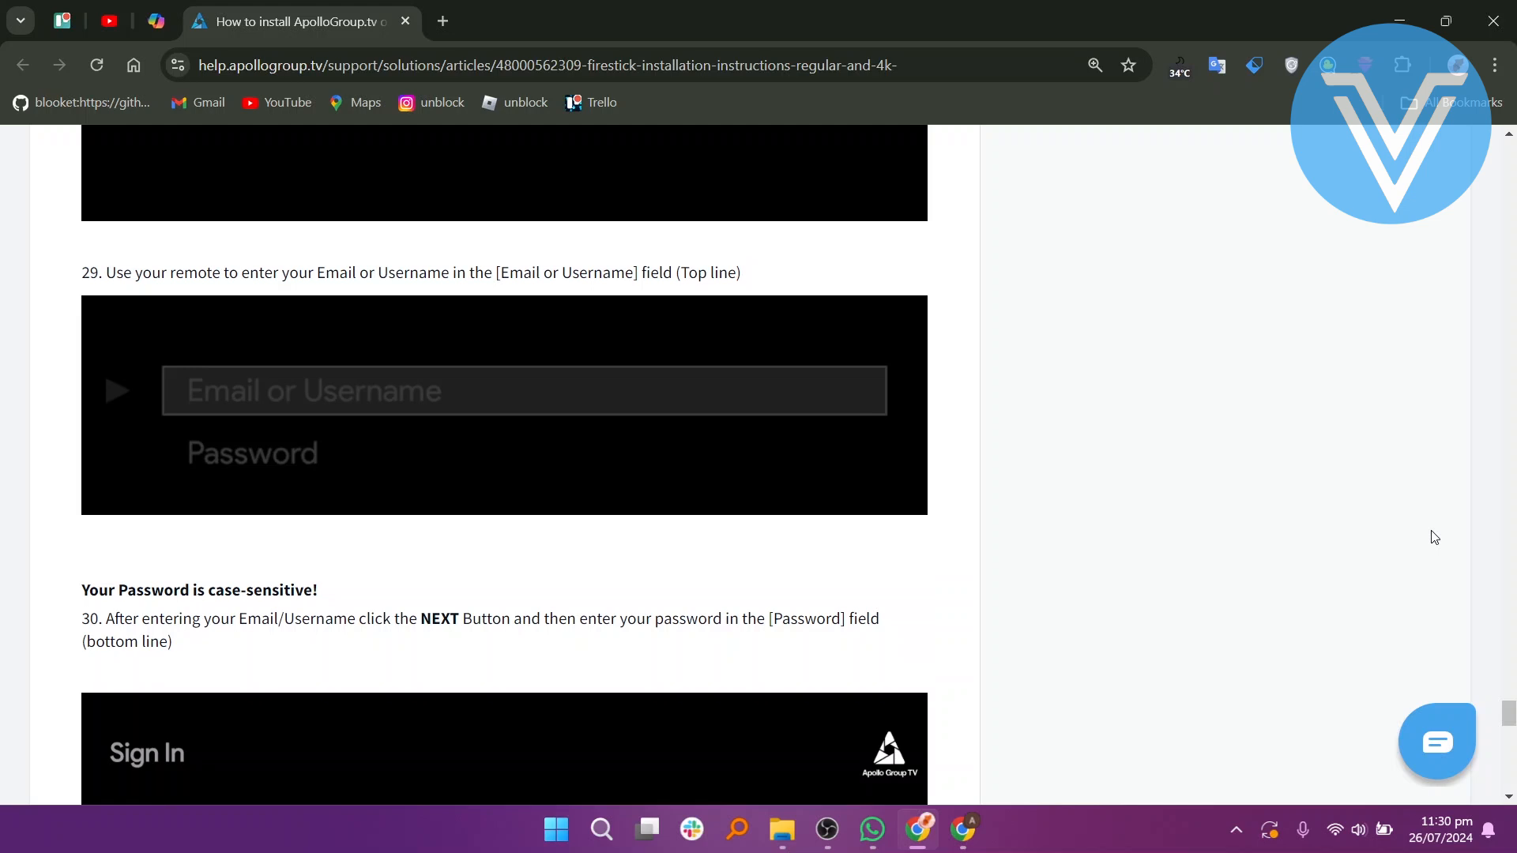
scroll(down, 3)
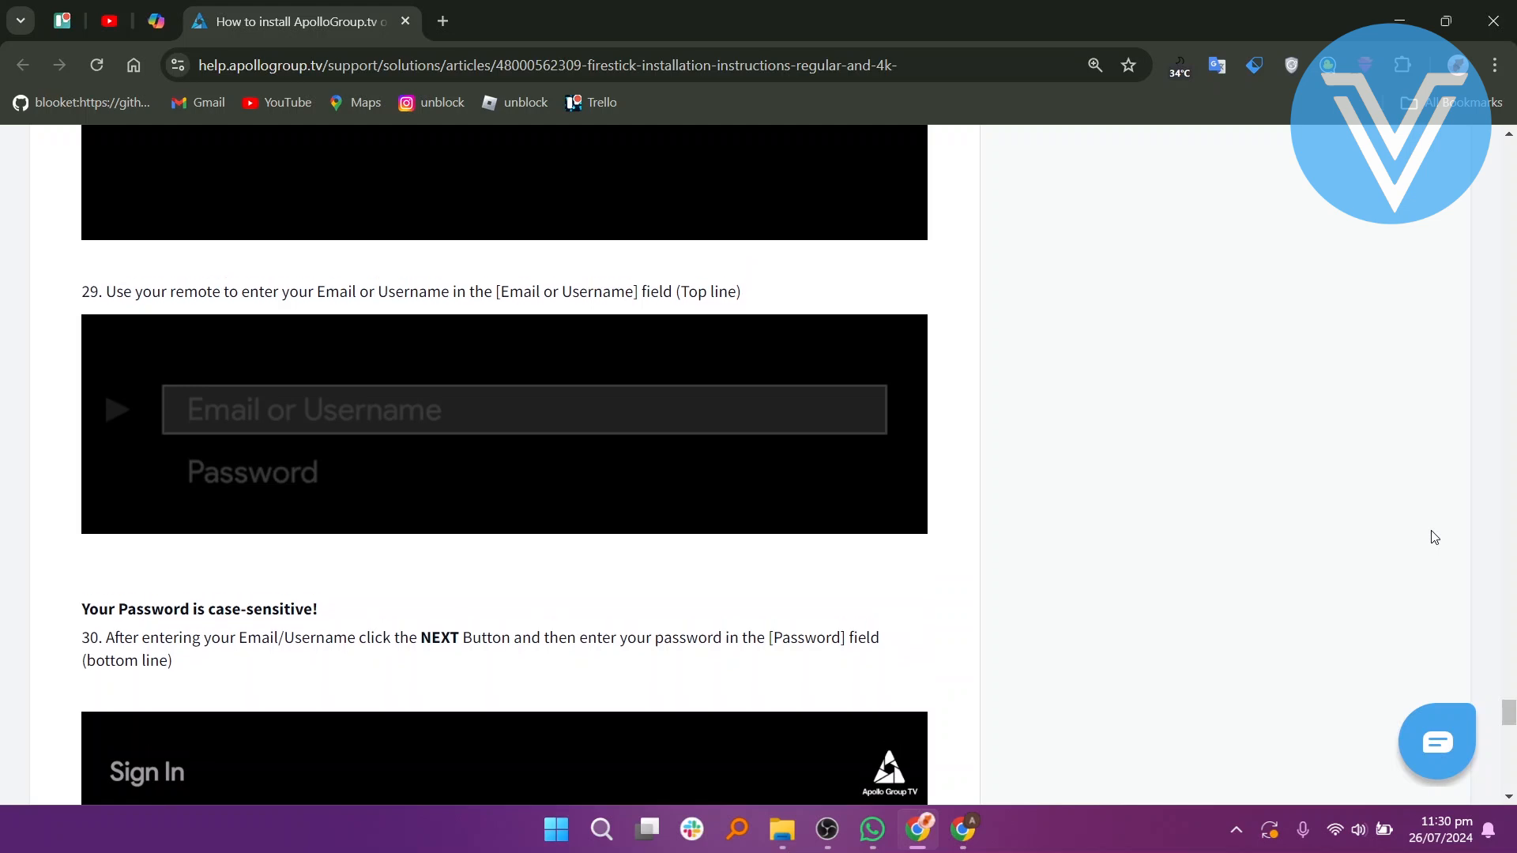
scroll(down, 3)
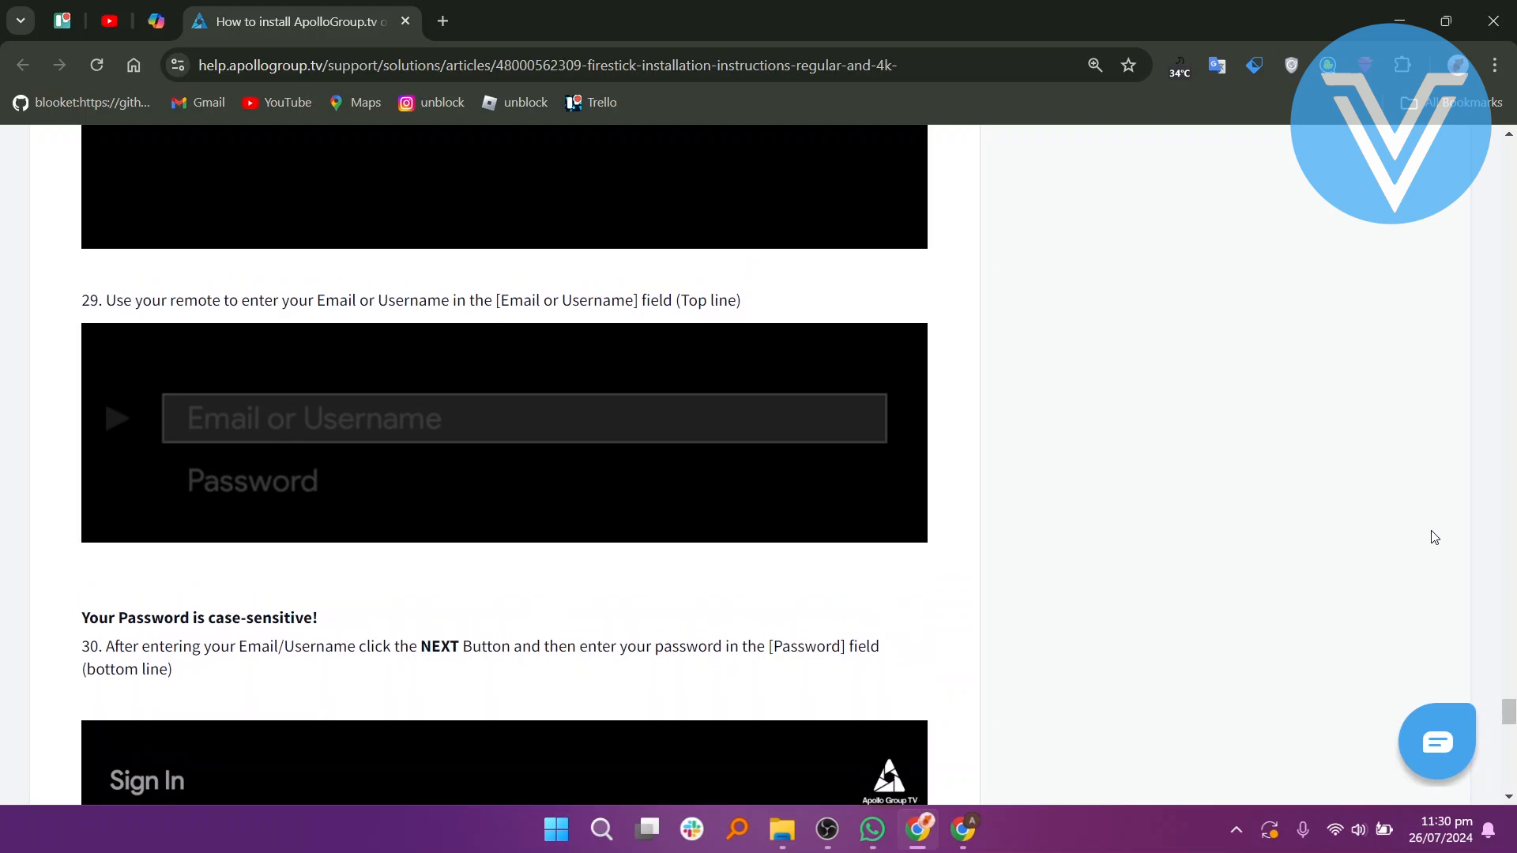